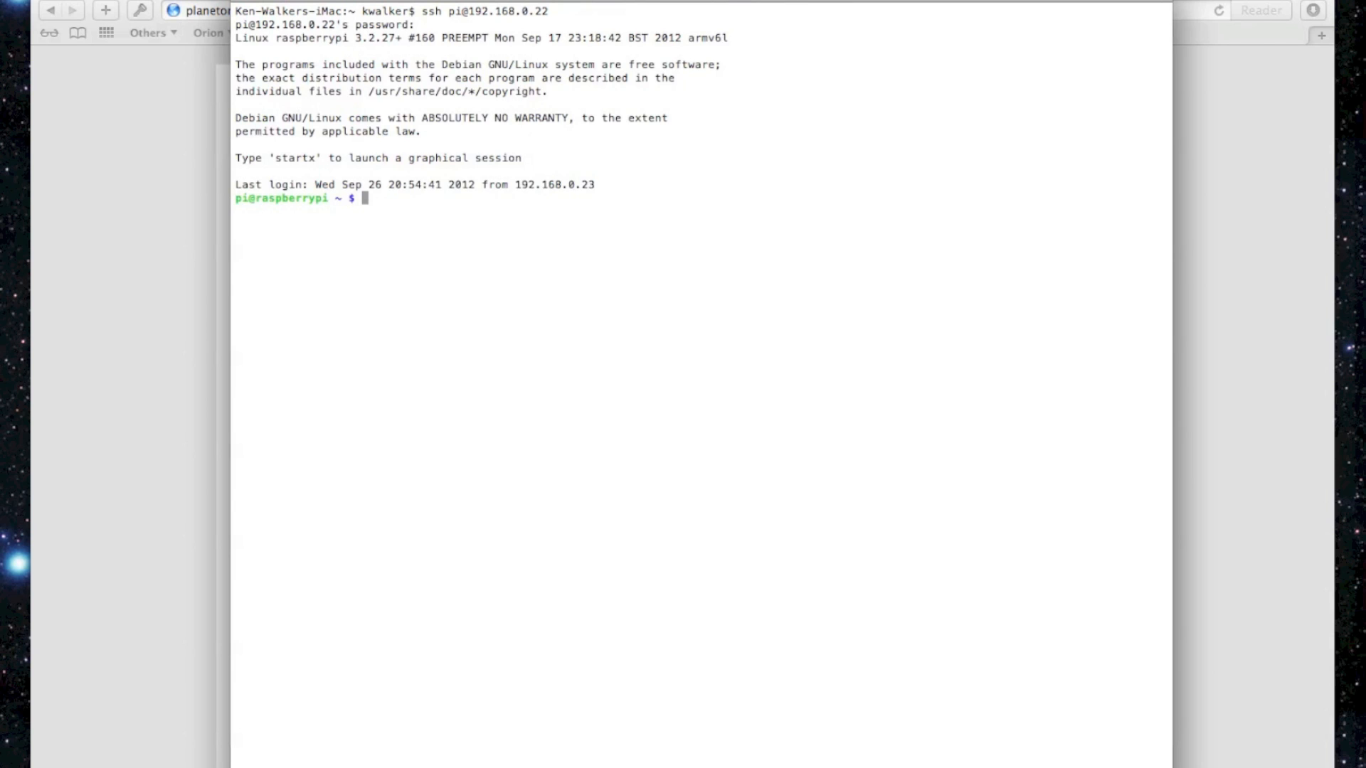
Run ./orion.sh in the SSH session to start the Orion server on the Pi
type(".")
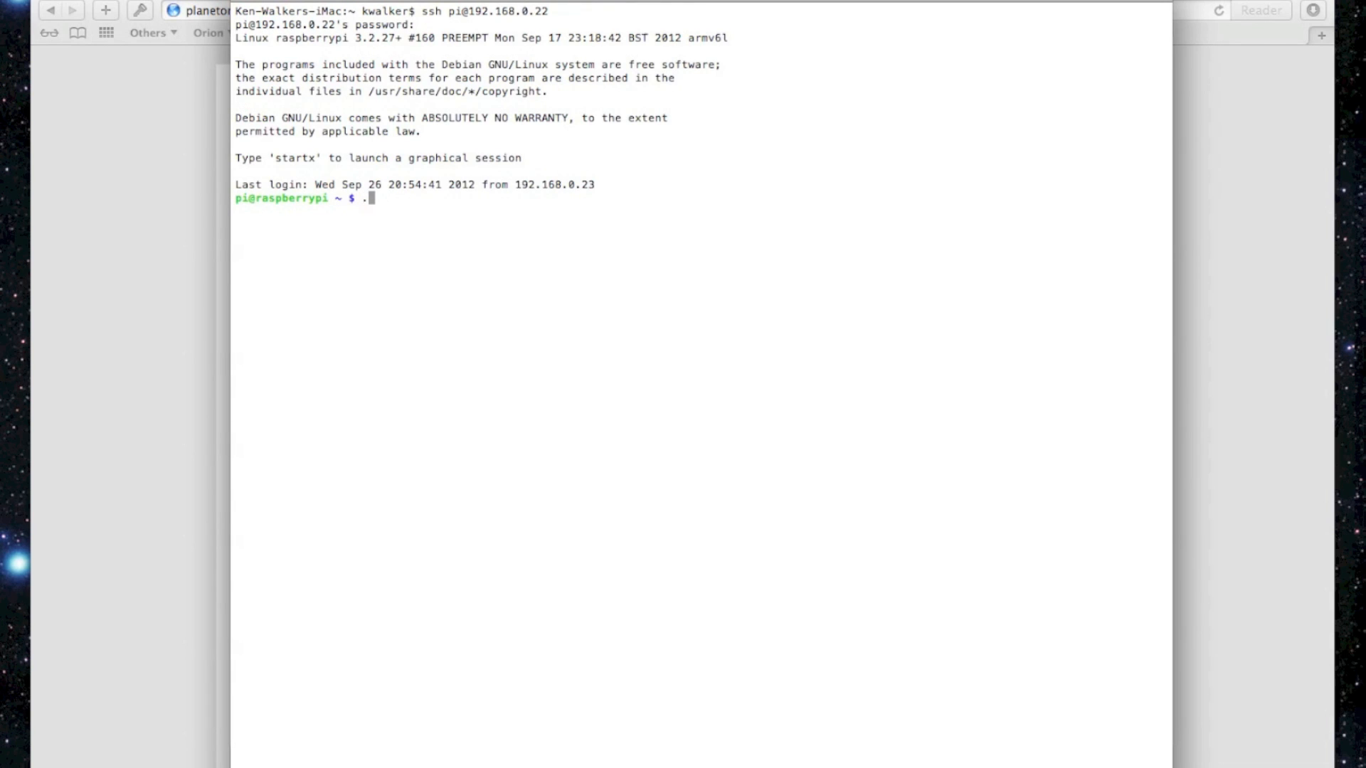
type("/orion.sh")
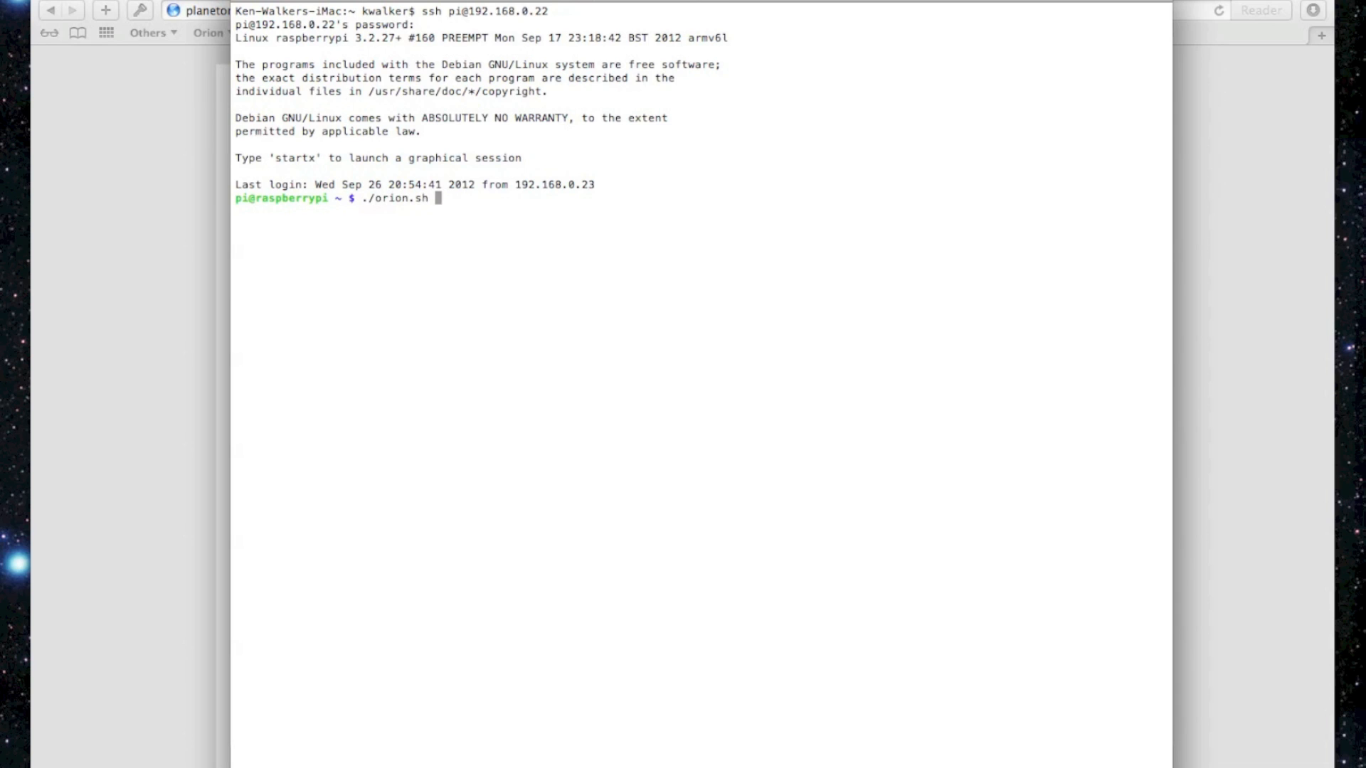
key("Return")
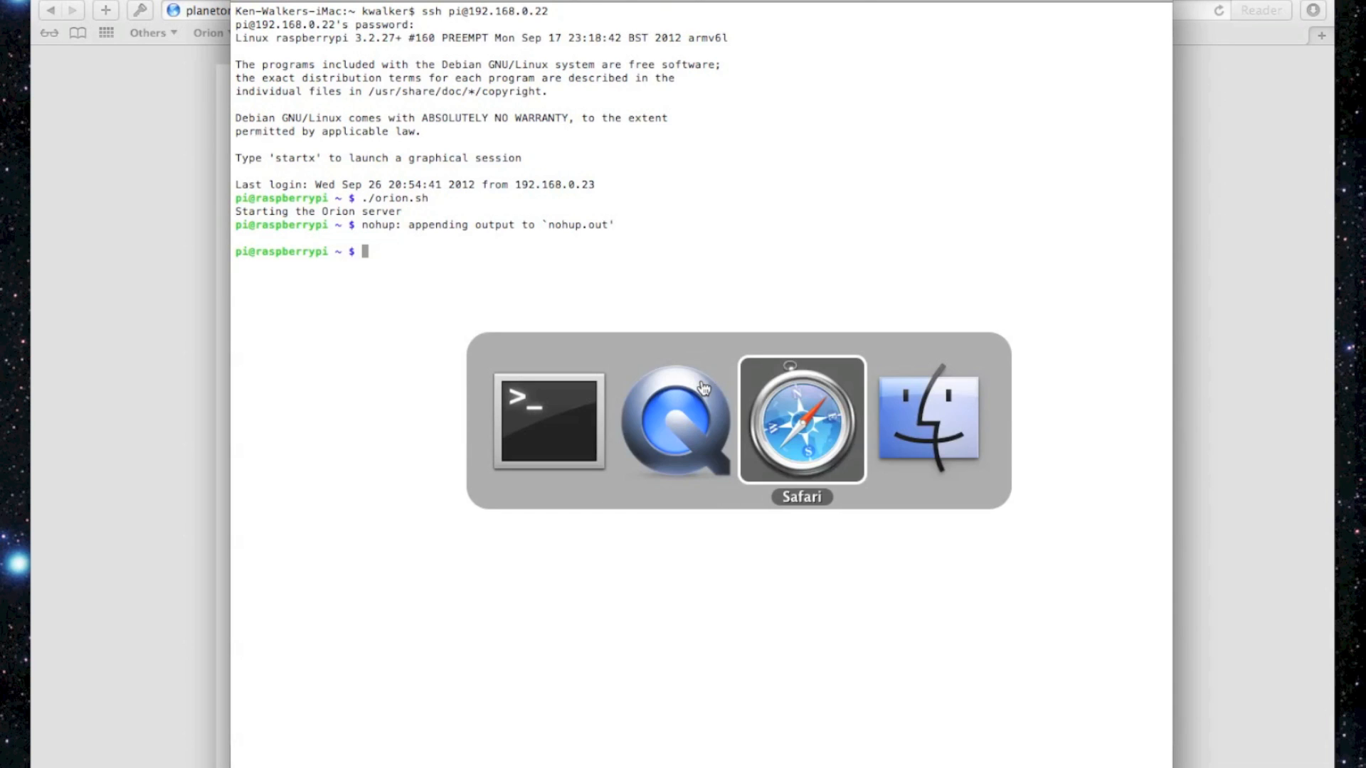
Load the OrionPi bookmark in Safari and fill in the login username and password
left_click(803, 422)
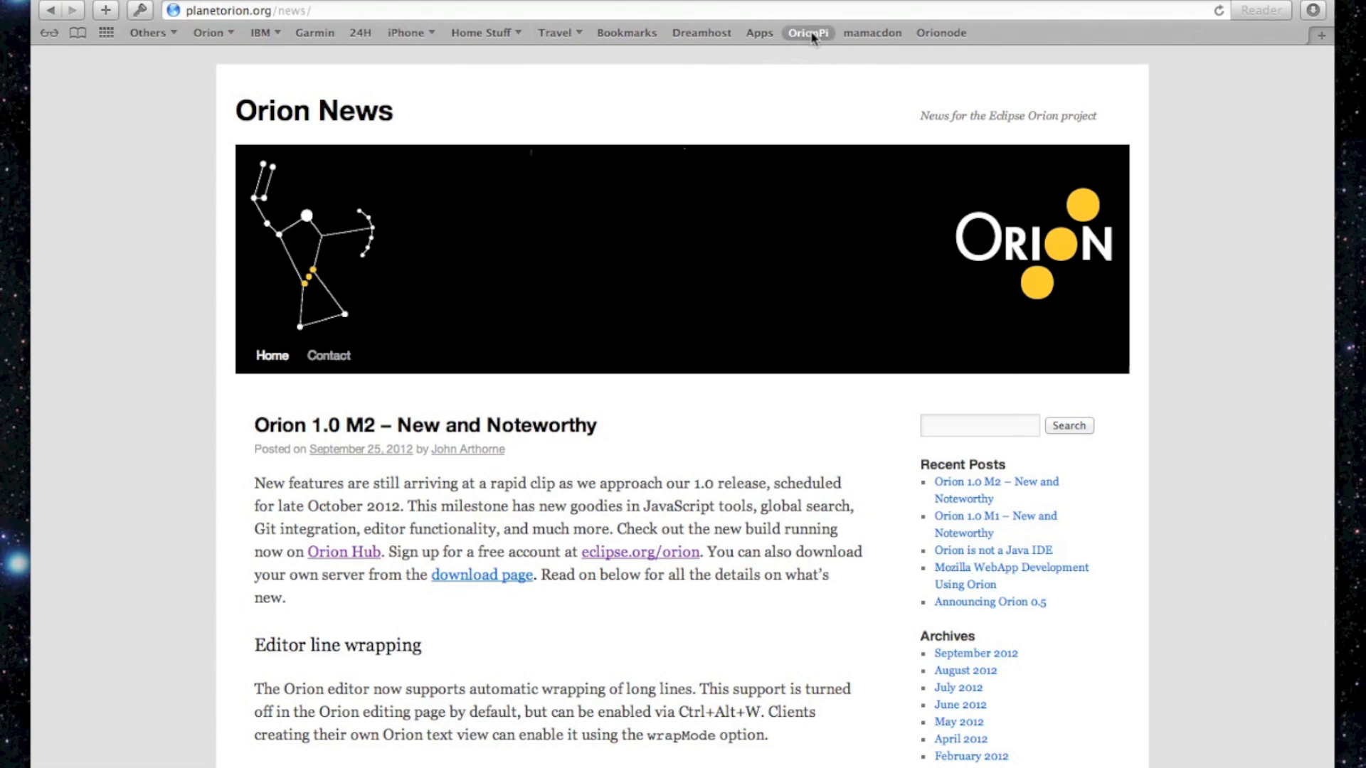
left_click(807, 32)
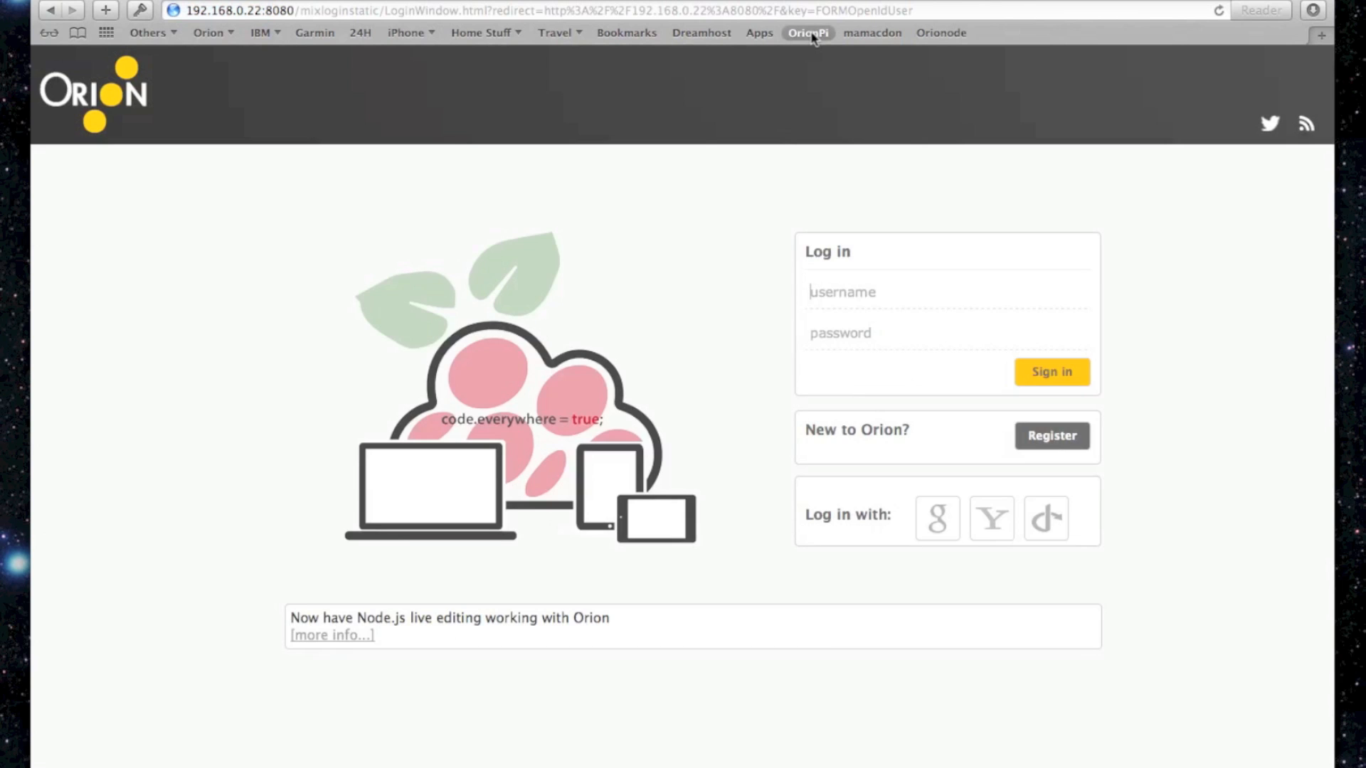
mouse_move(238, 592)
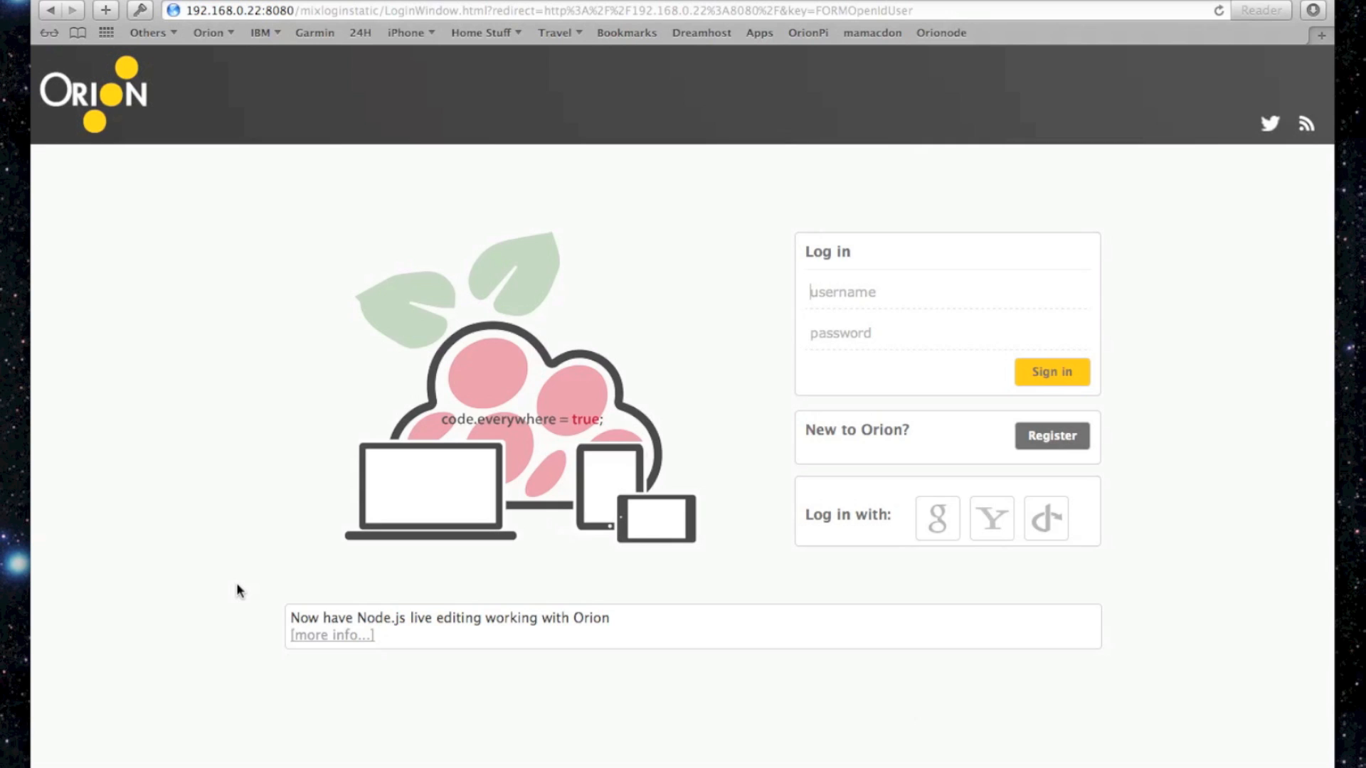
type("kw")
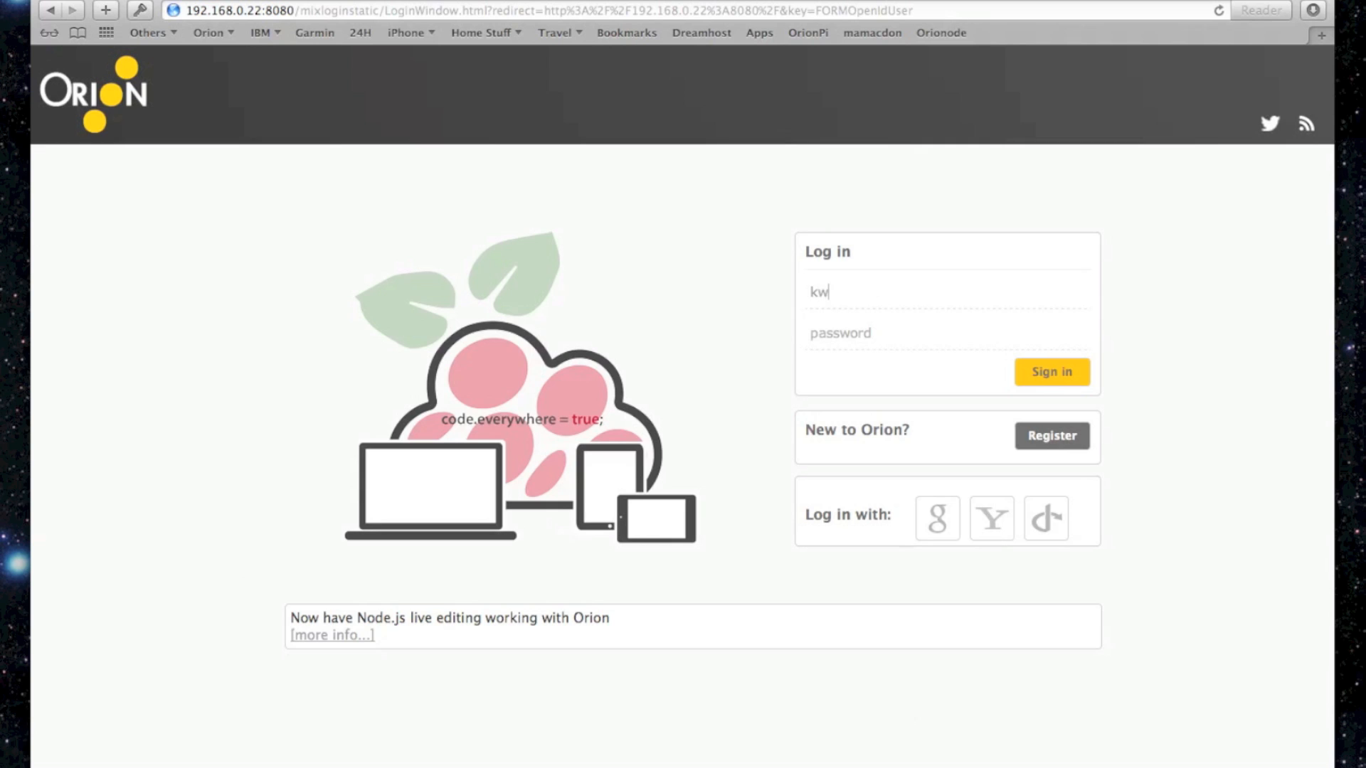
type("walker")
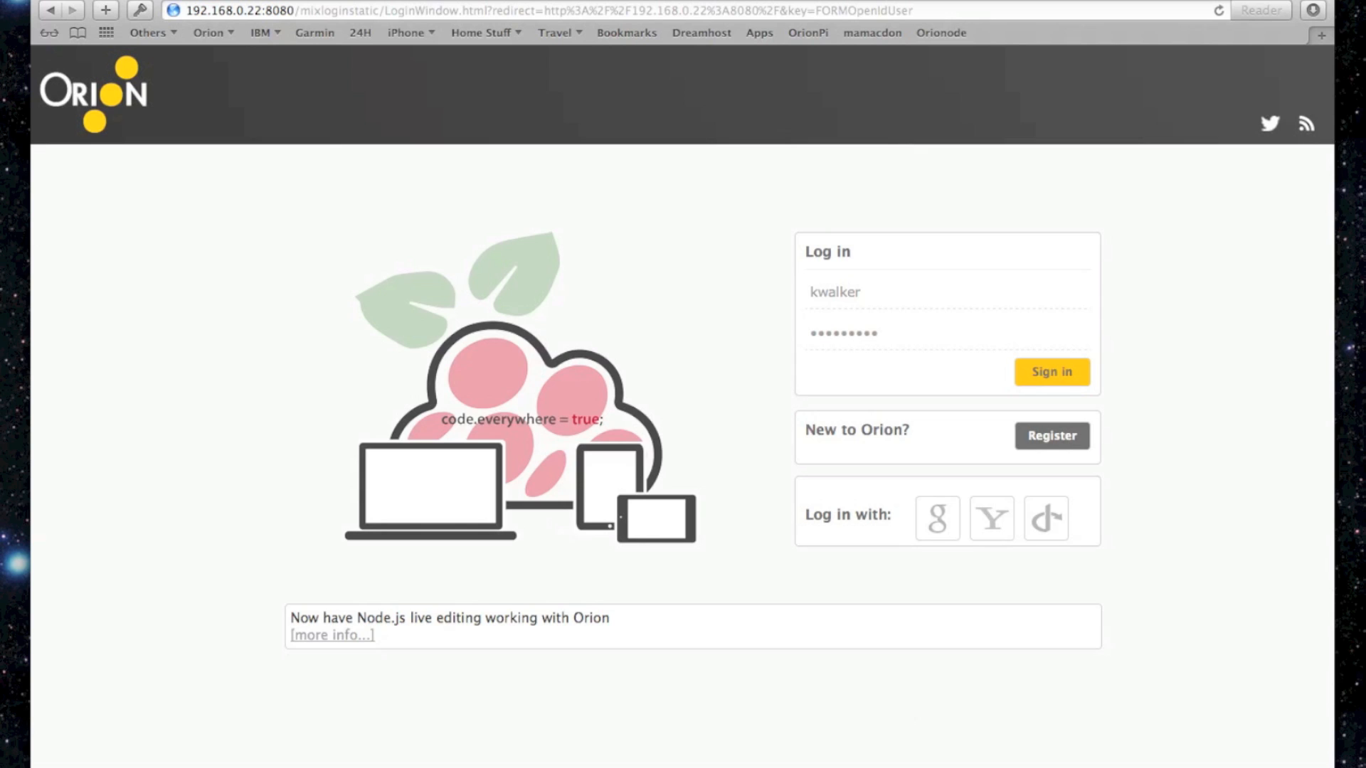
Sign in, then expand and collapse webapp_example in the Navigator
left_click(1051, 372)
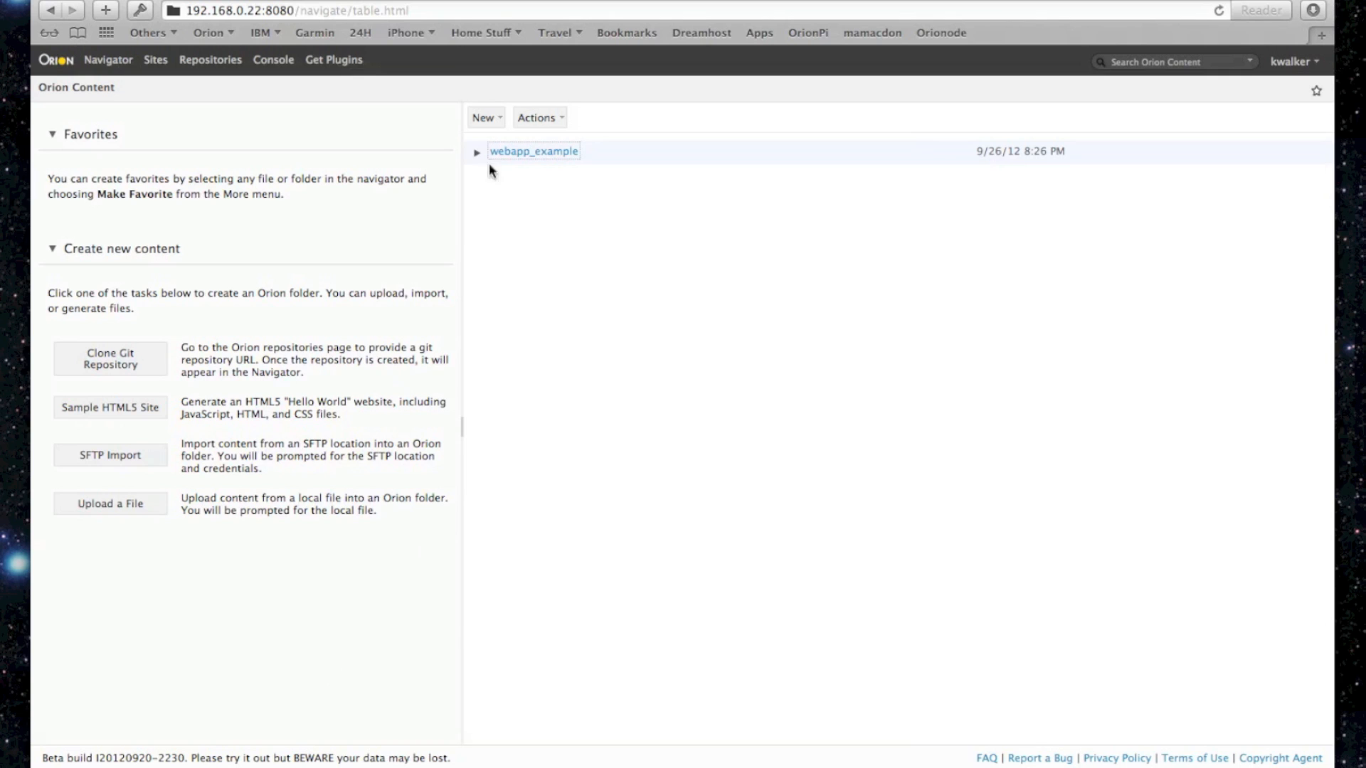
left_click(476, 151)
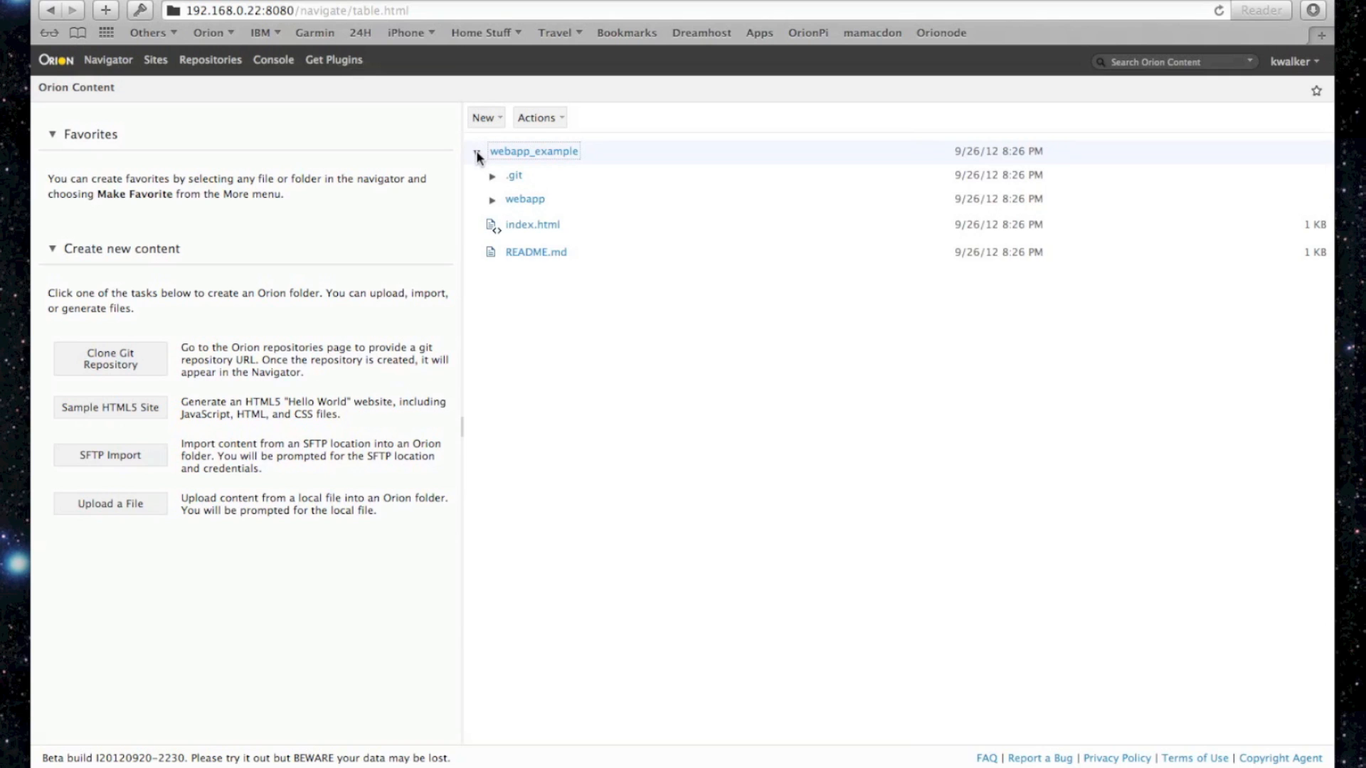
left_click(478, 151)
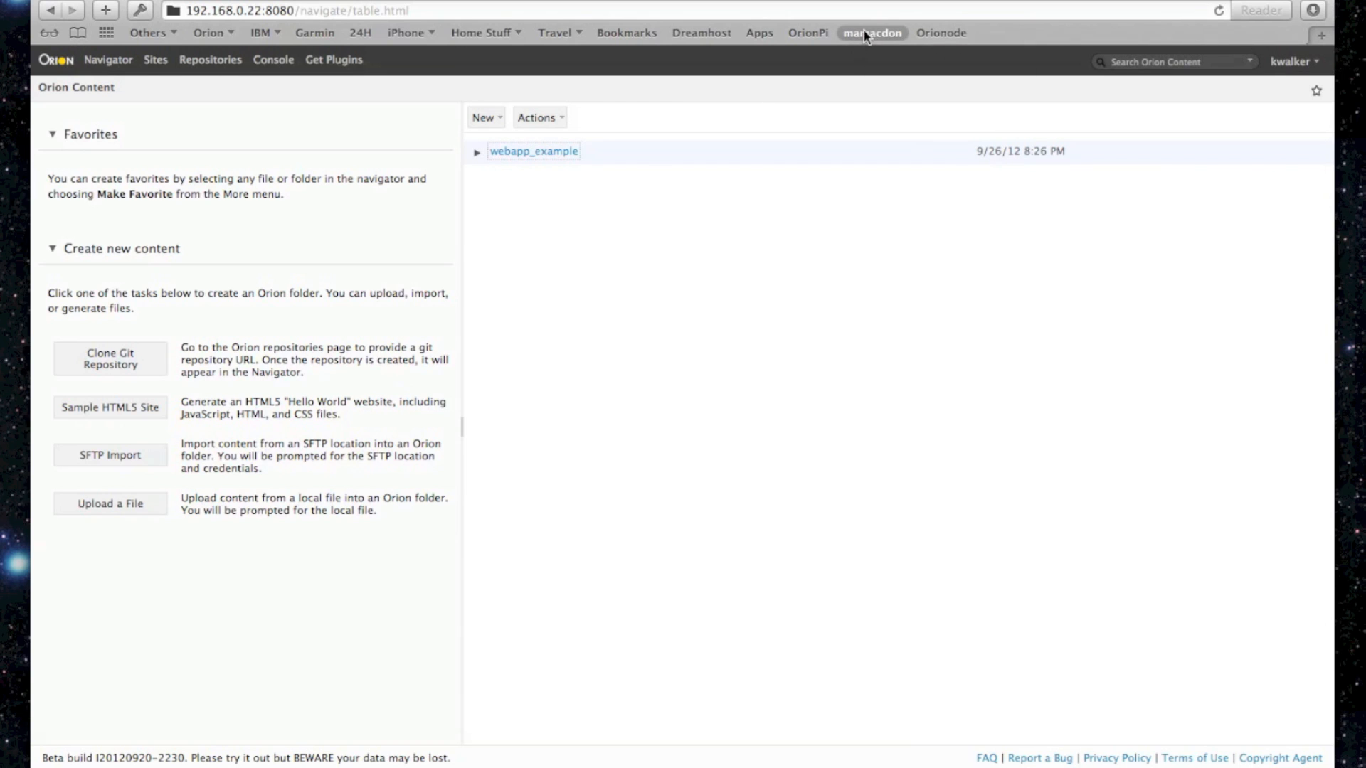
Visit mamacdon's orion.client repository on GitHub for its git URL, then return to Orion
left_click(871, 33)
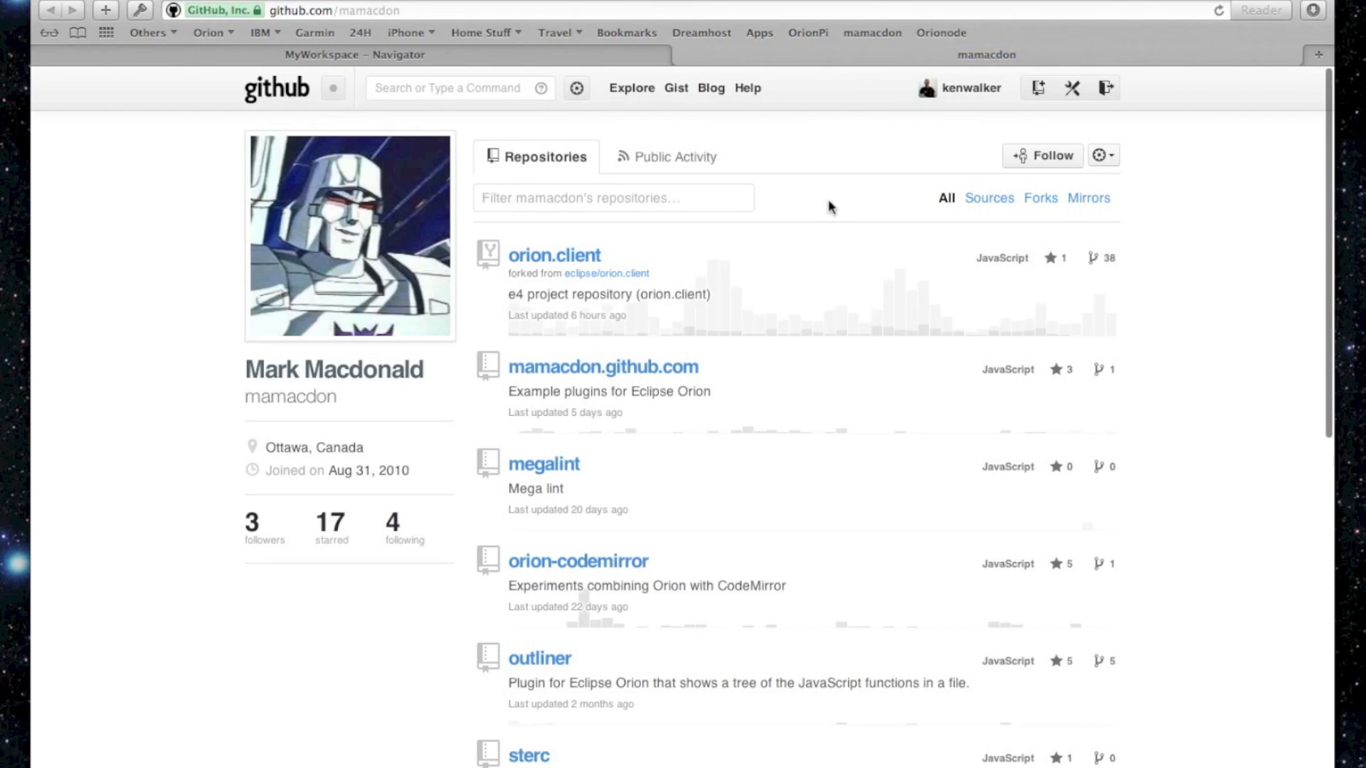
left_click(554, 255)
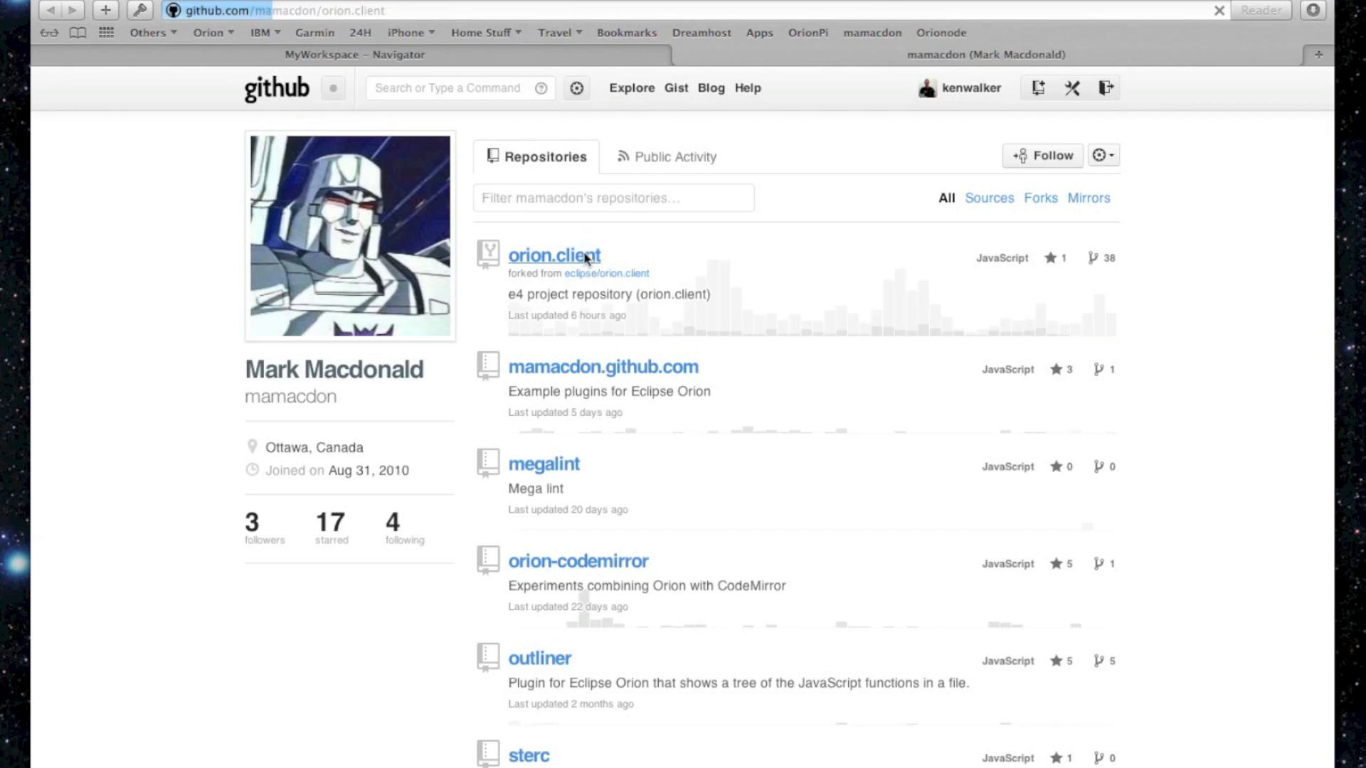
left_click(555, 255)
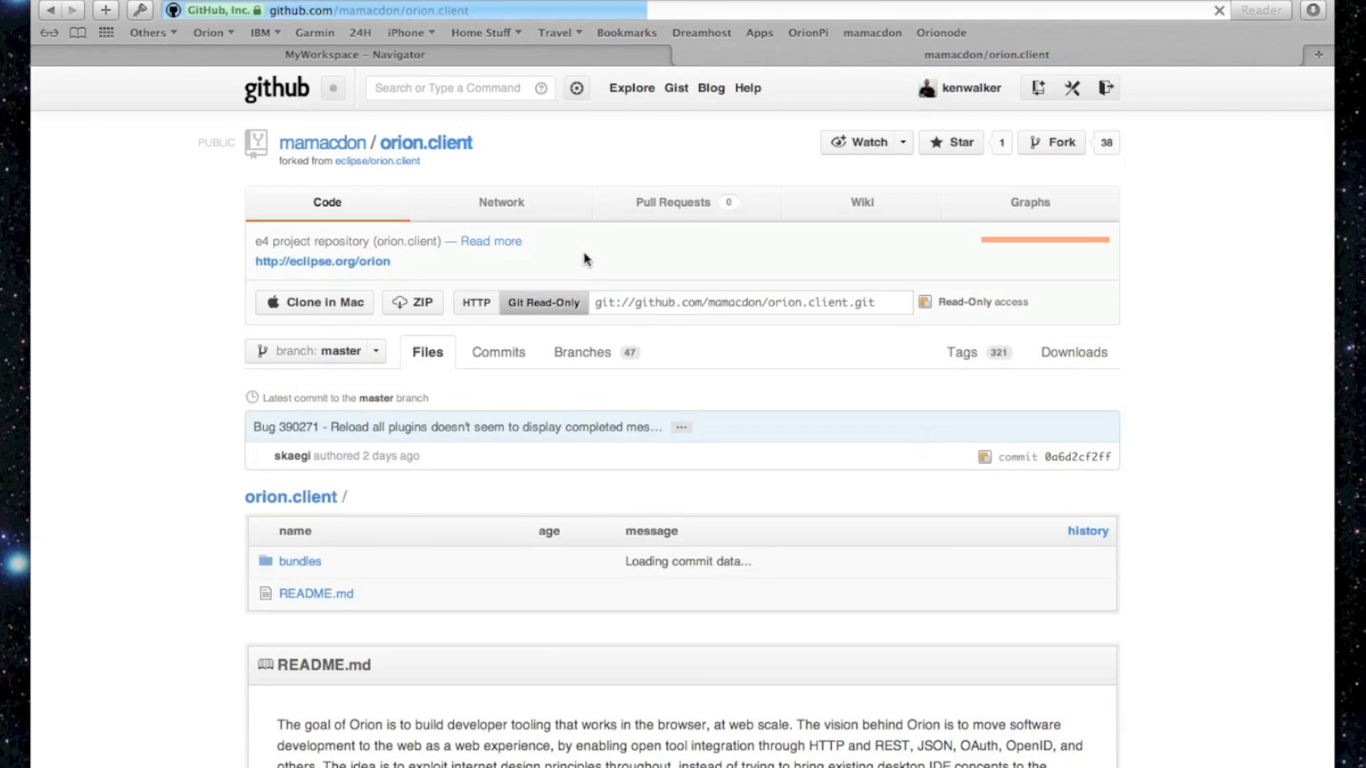
left_click(777, 303)
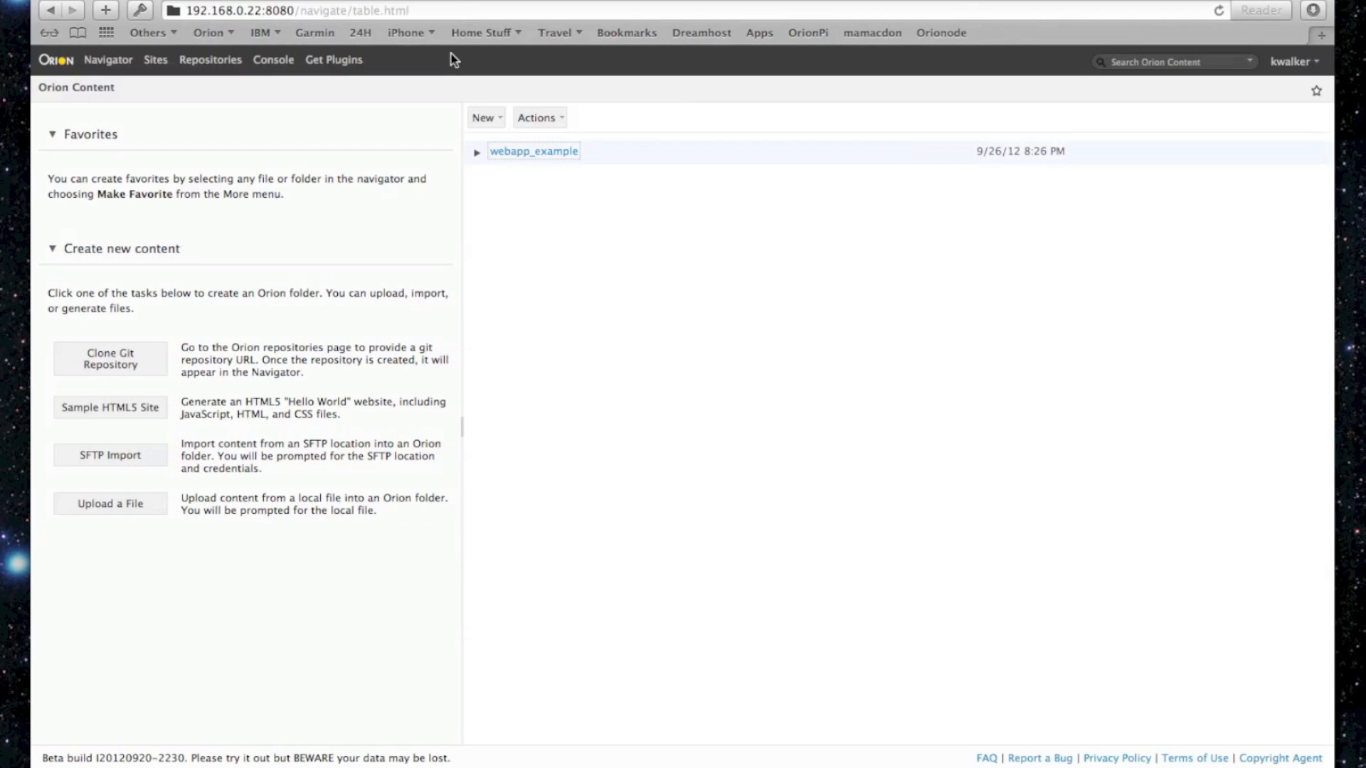
Clone git://github.com/mamacdon/orion.client.git into the Orion workspace
left_click(109, 359)
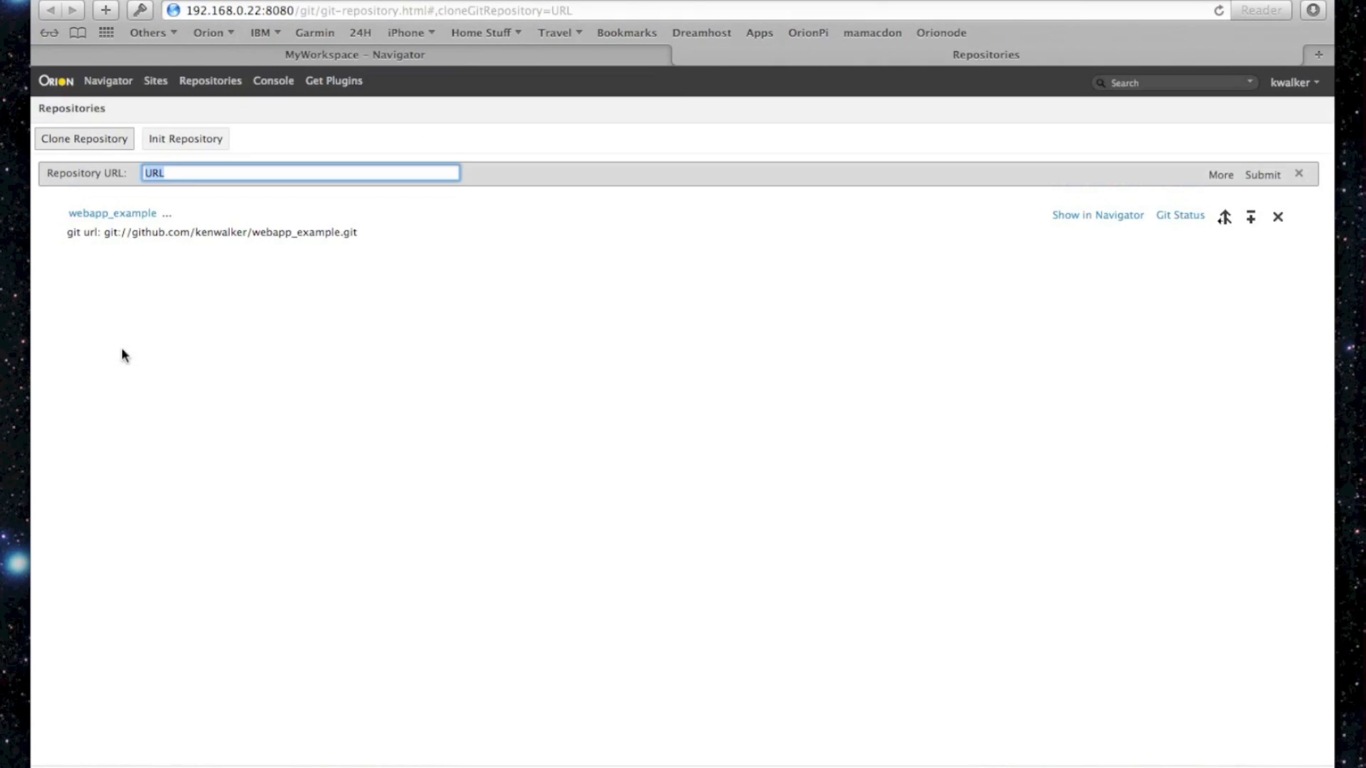
type("git://github.com/mamacdon/orion.client.git")
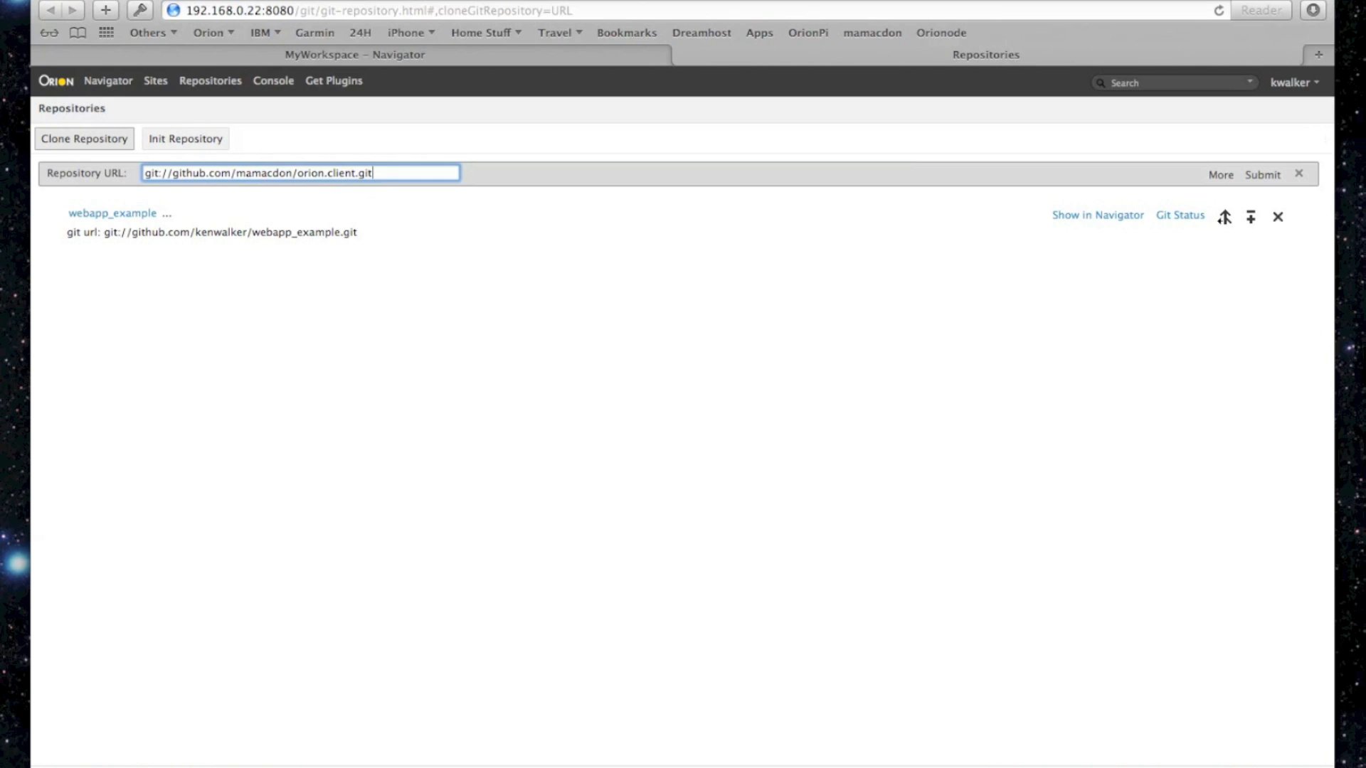
left_click(1261, 173)
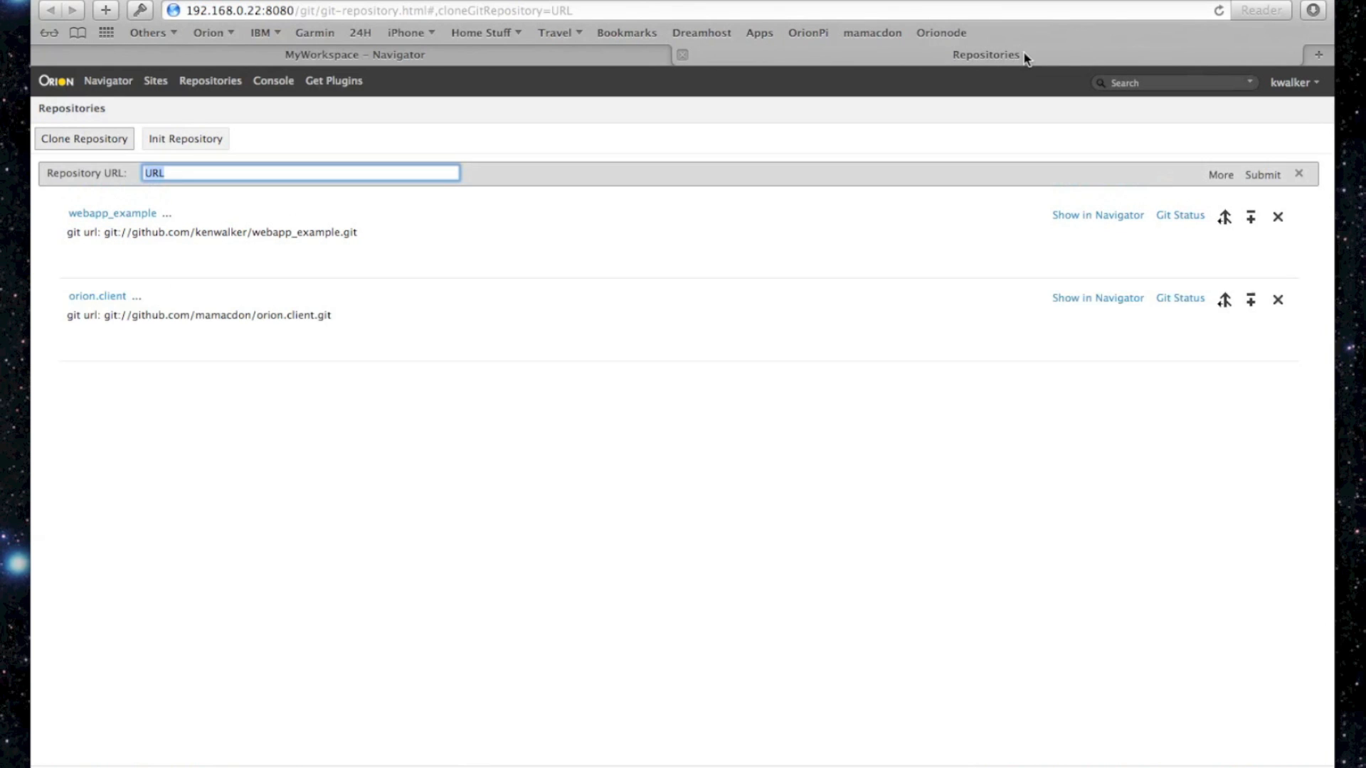
left_click(168, 214)
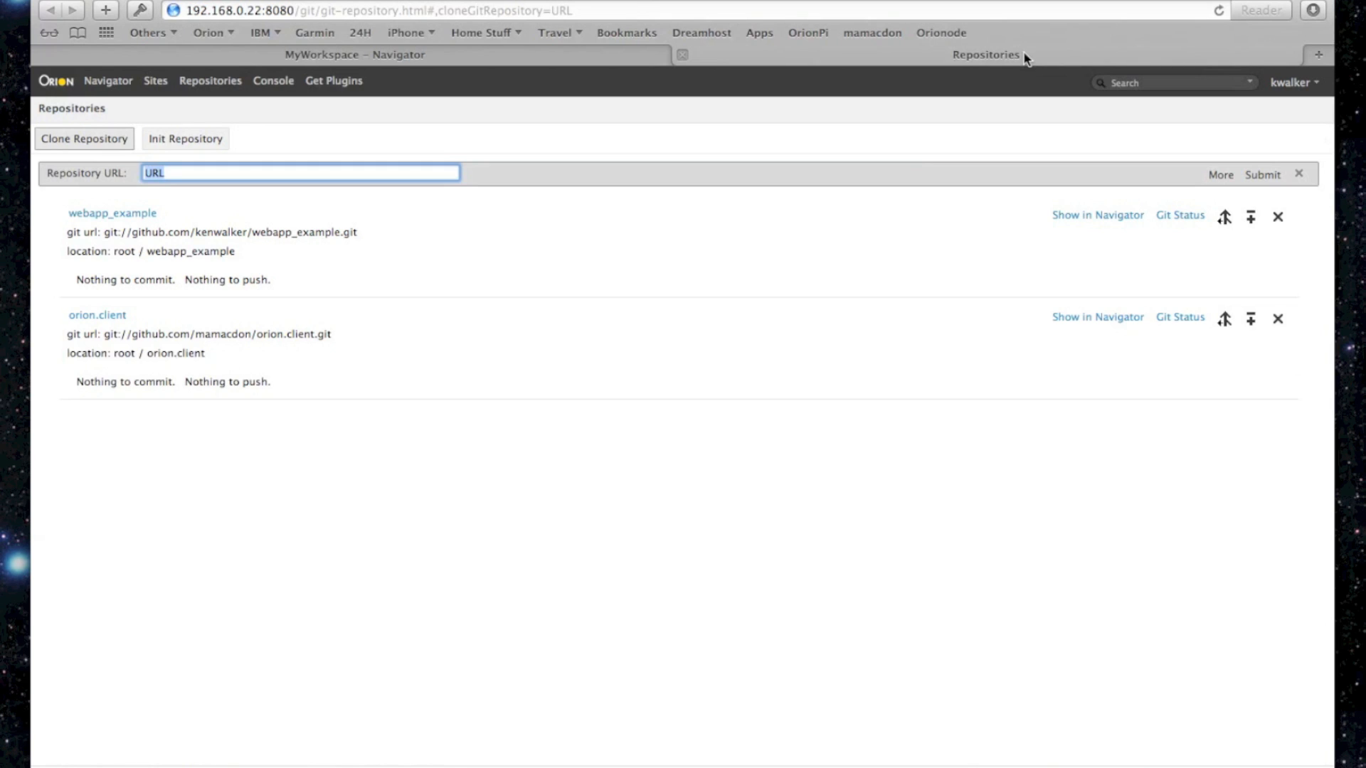
mouse_move(592, 254)
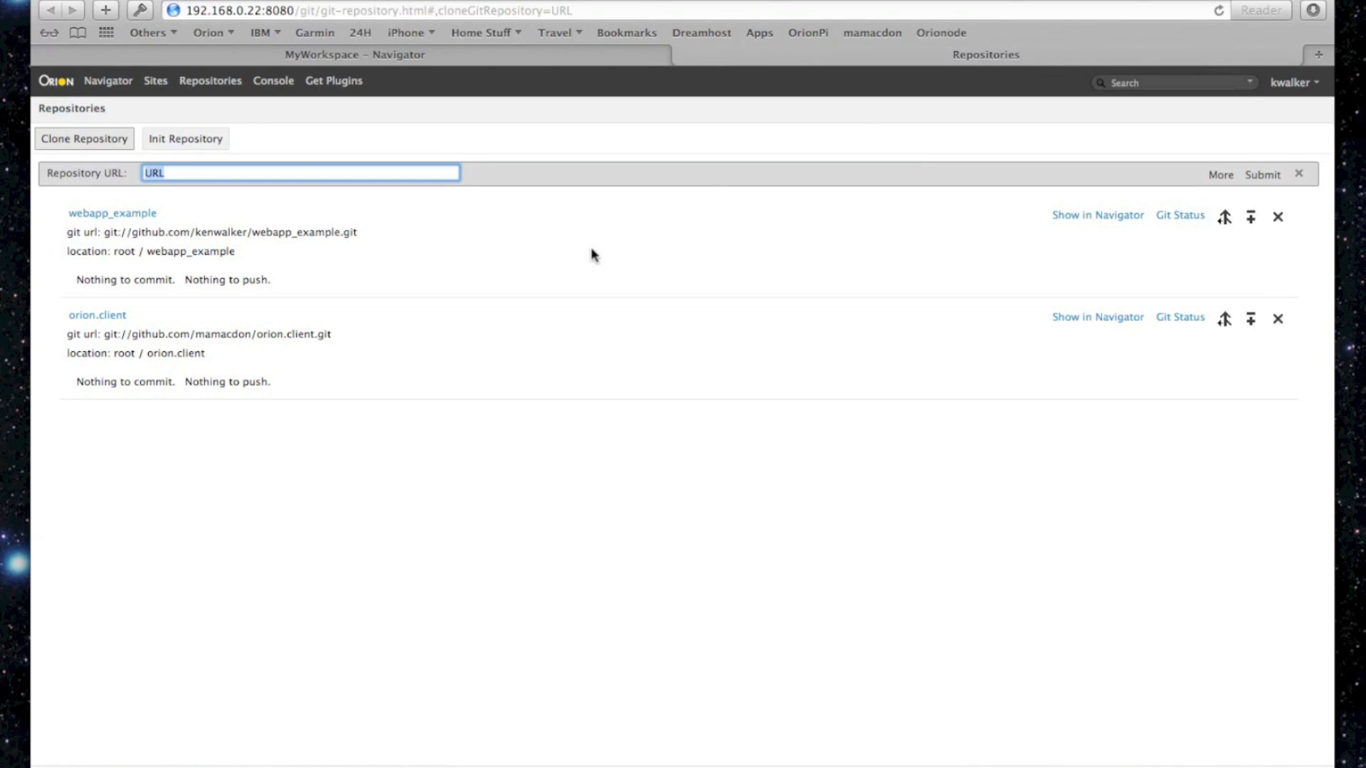
mouse_move(108, 319)
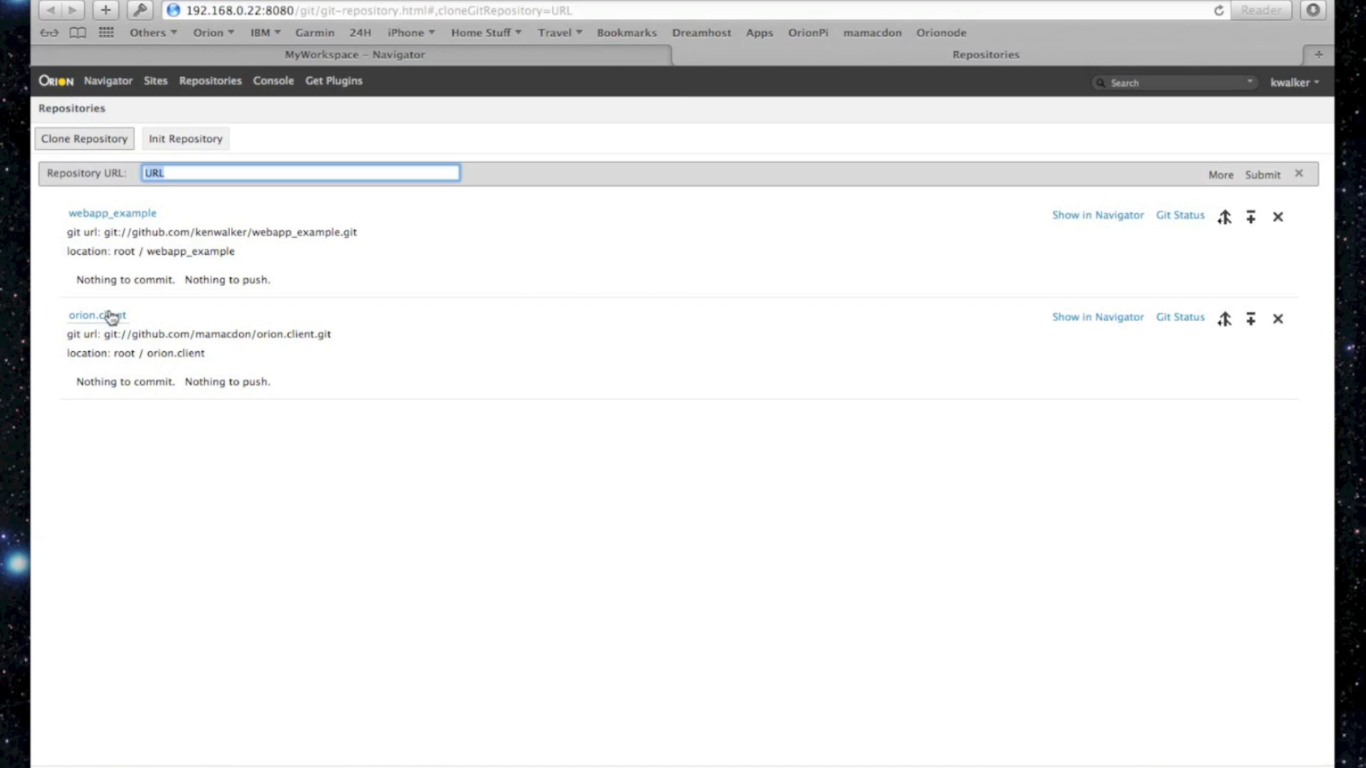
Show all branches of the orion.client repository
left_click(96, 314)
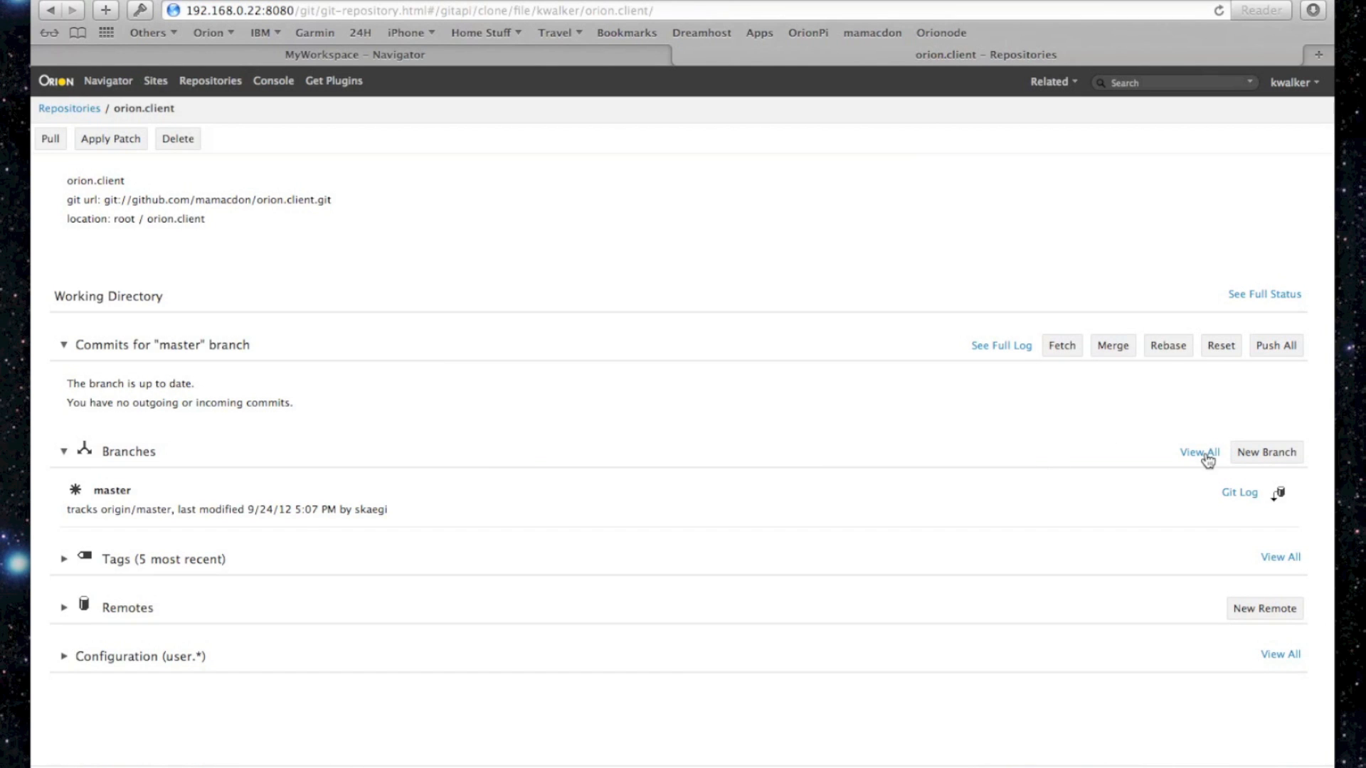
left_click(1200, 453)
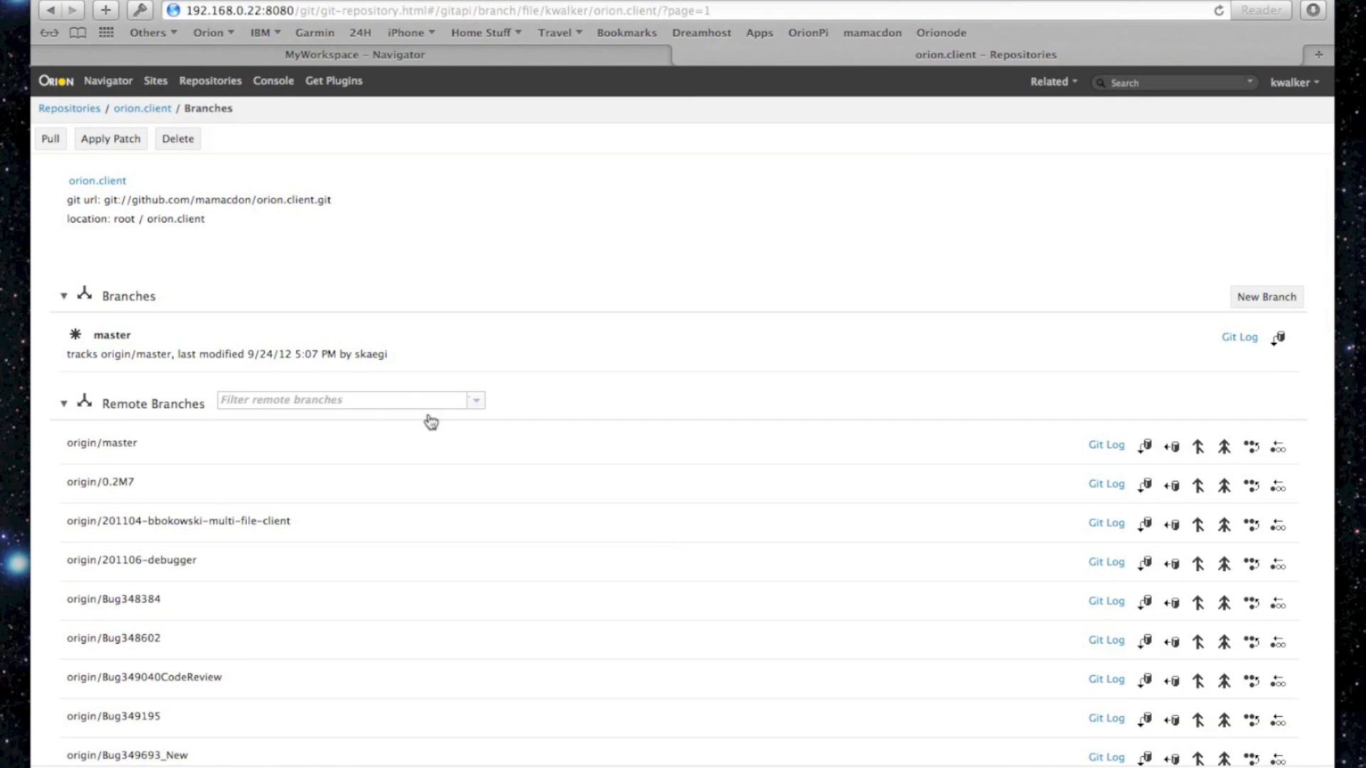
Filter remote branches with 'or' and check out origin/orionode
type("orion")
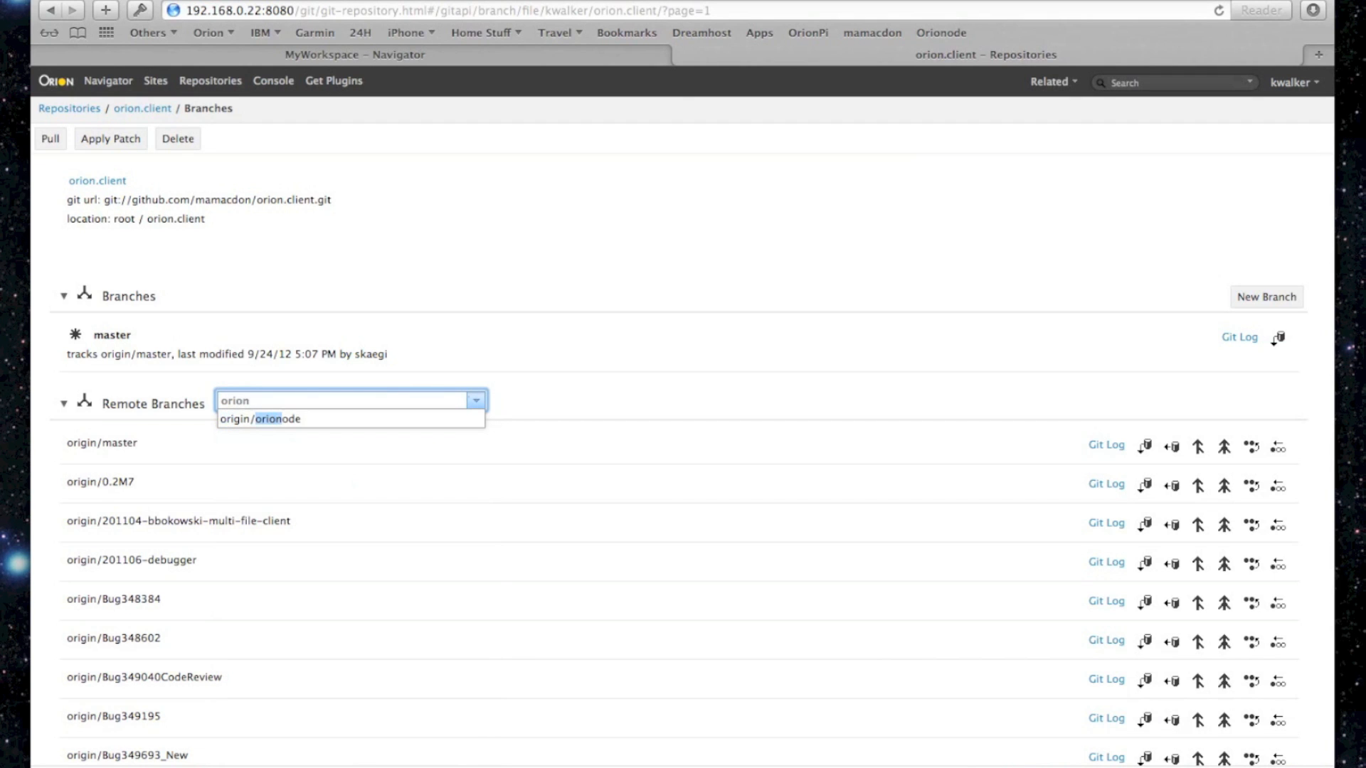
left_click(261, 418)
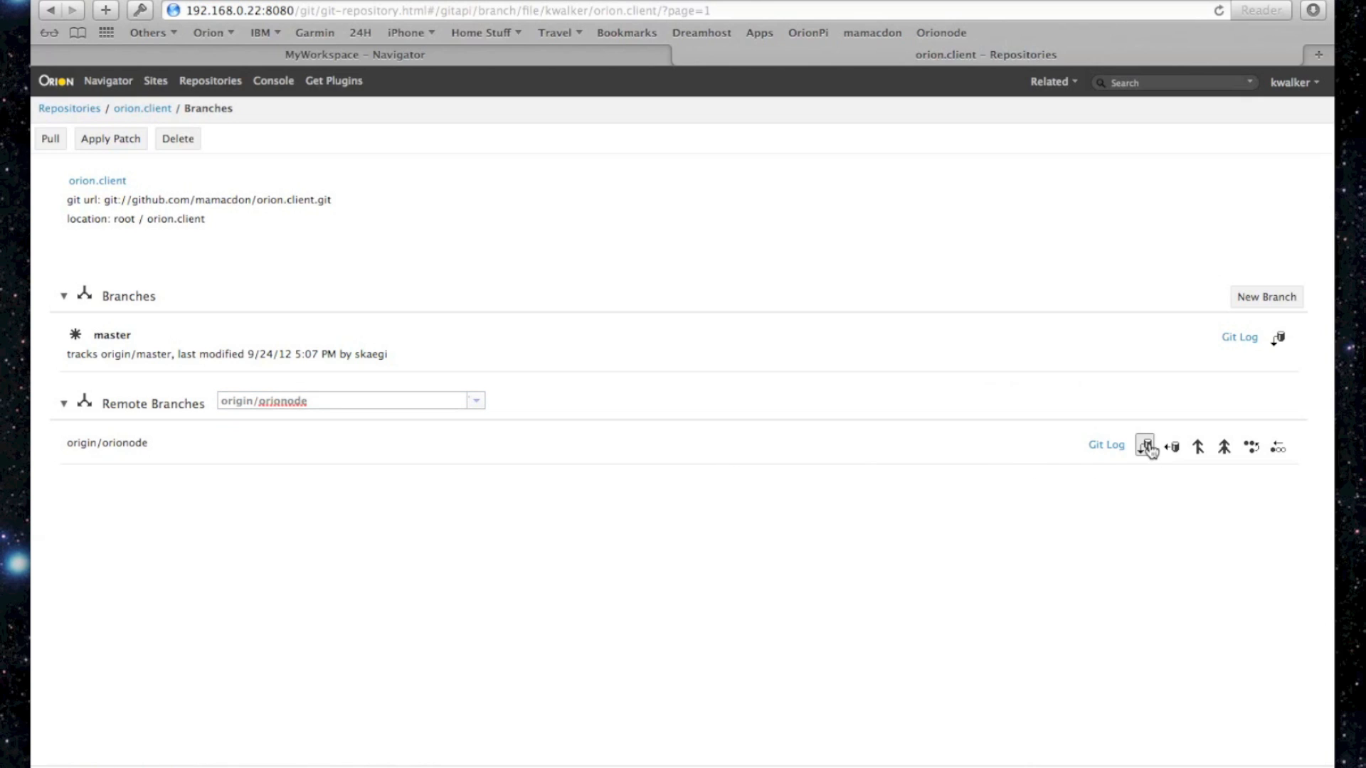
left_click(1144, 446)
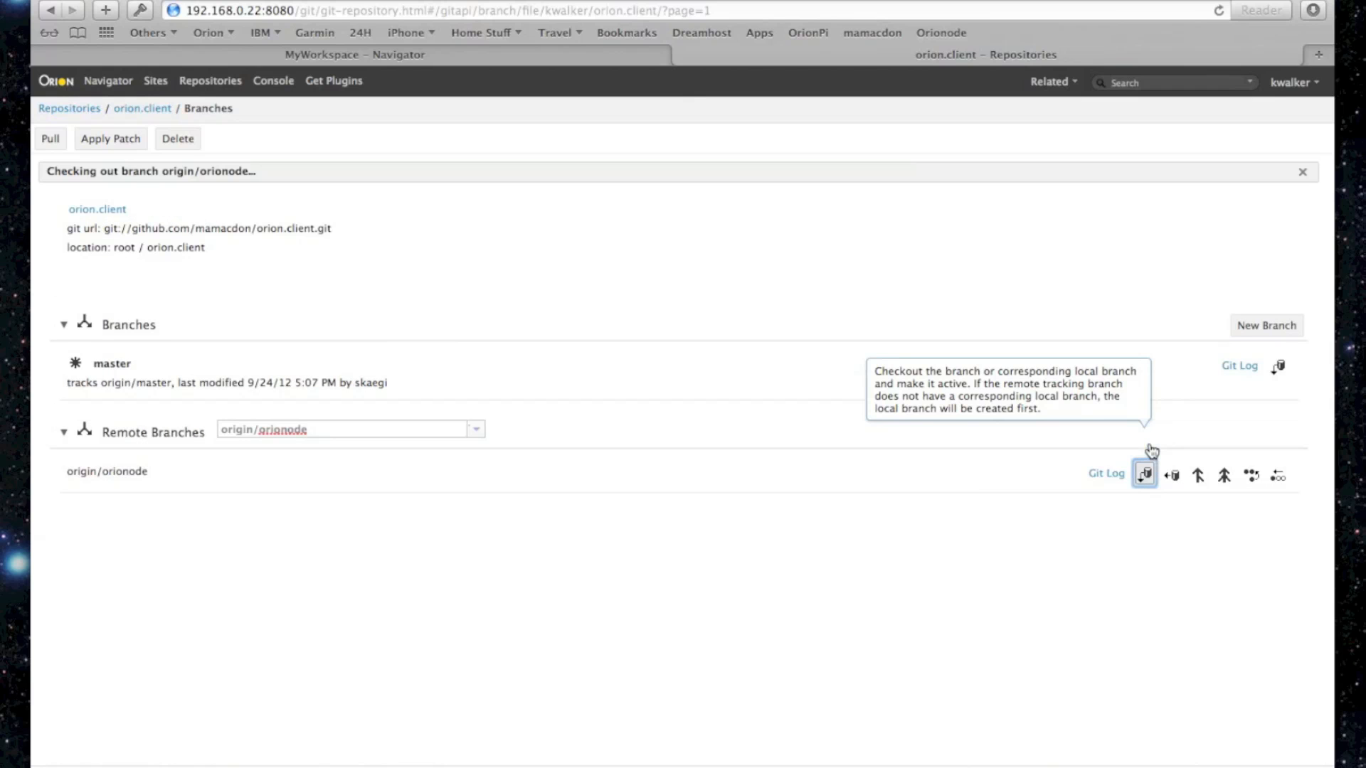
mouse_move(965, 493)
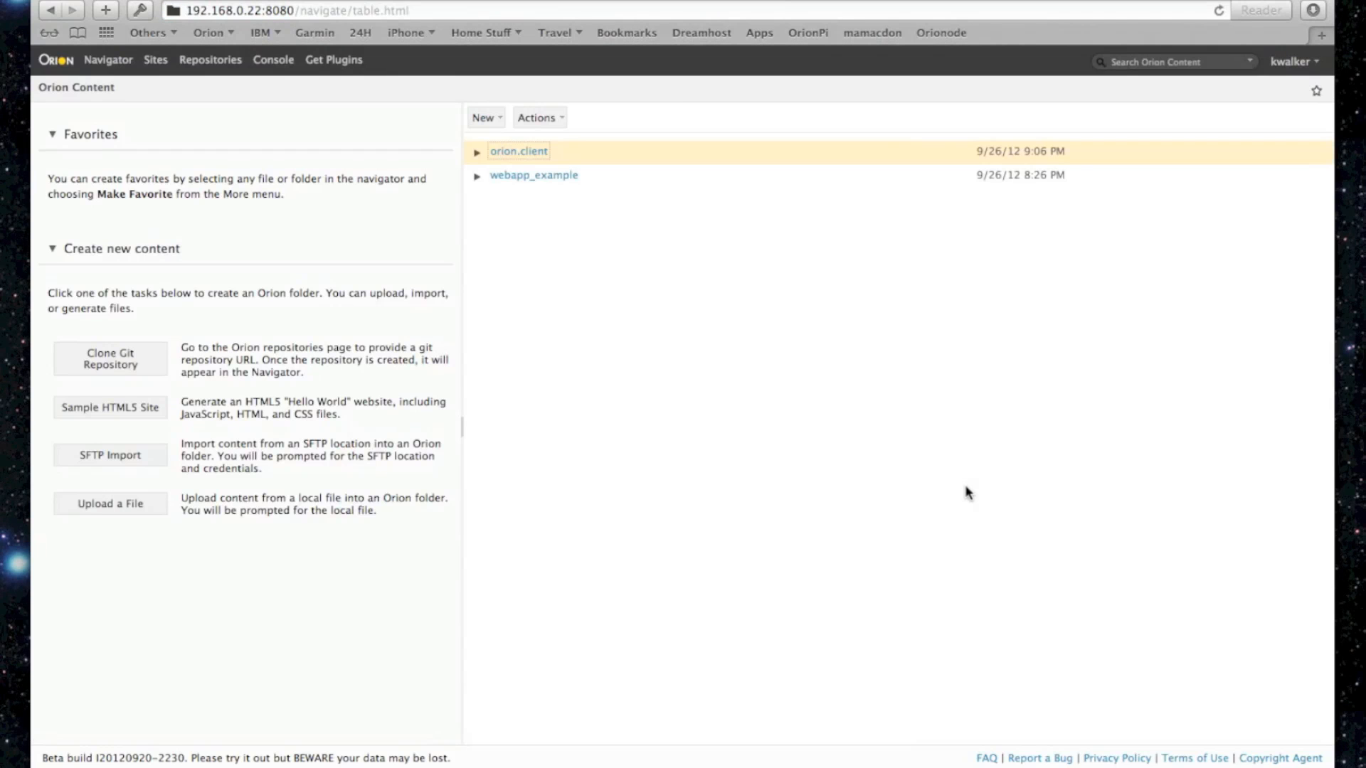
mouse_move(681, 225)
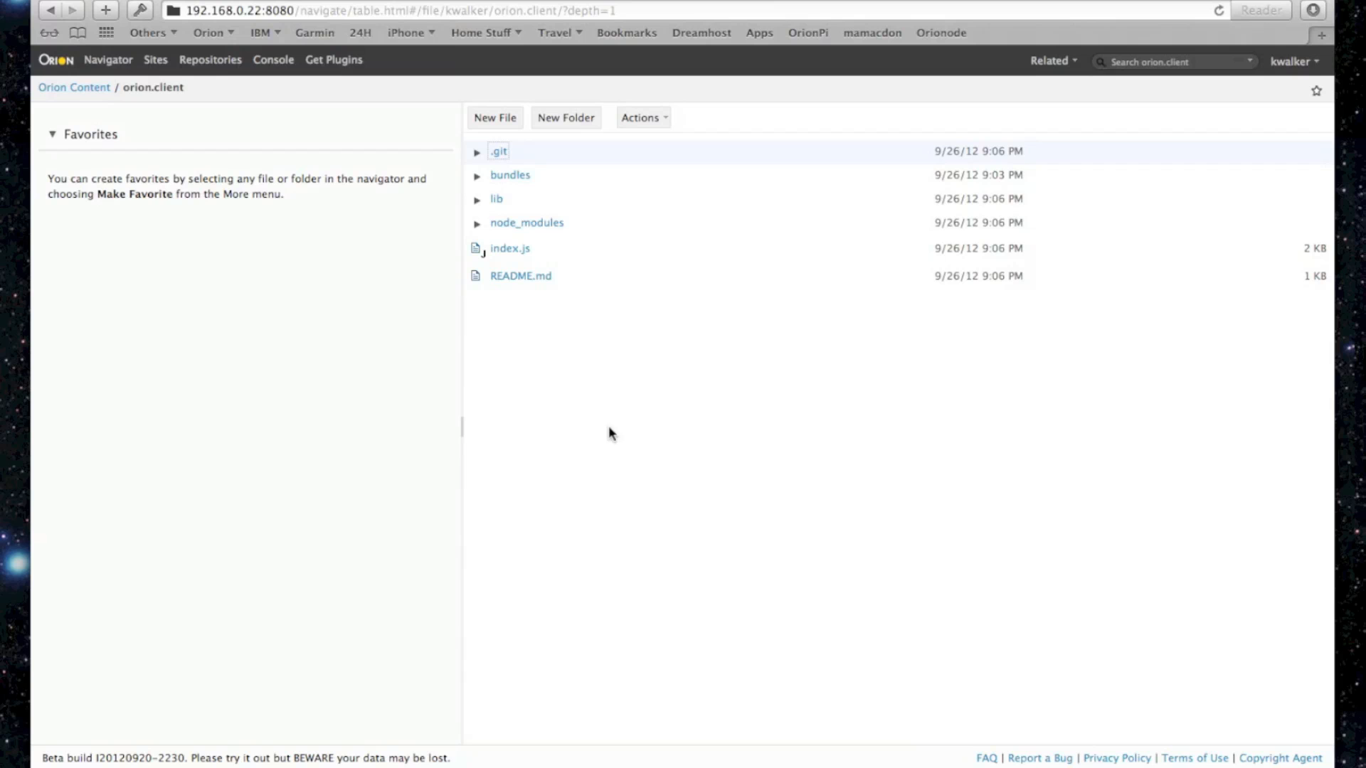
Return to the workspace root listing orion.client and webapp_example
double_click(510, 248)
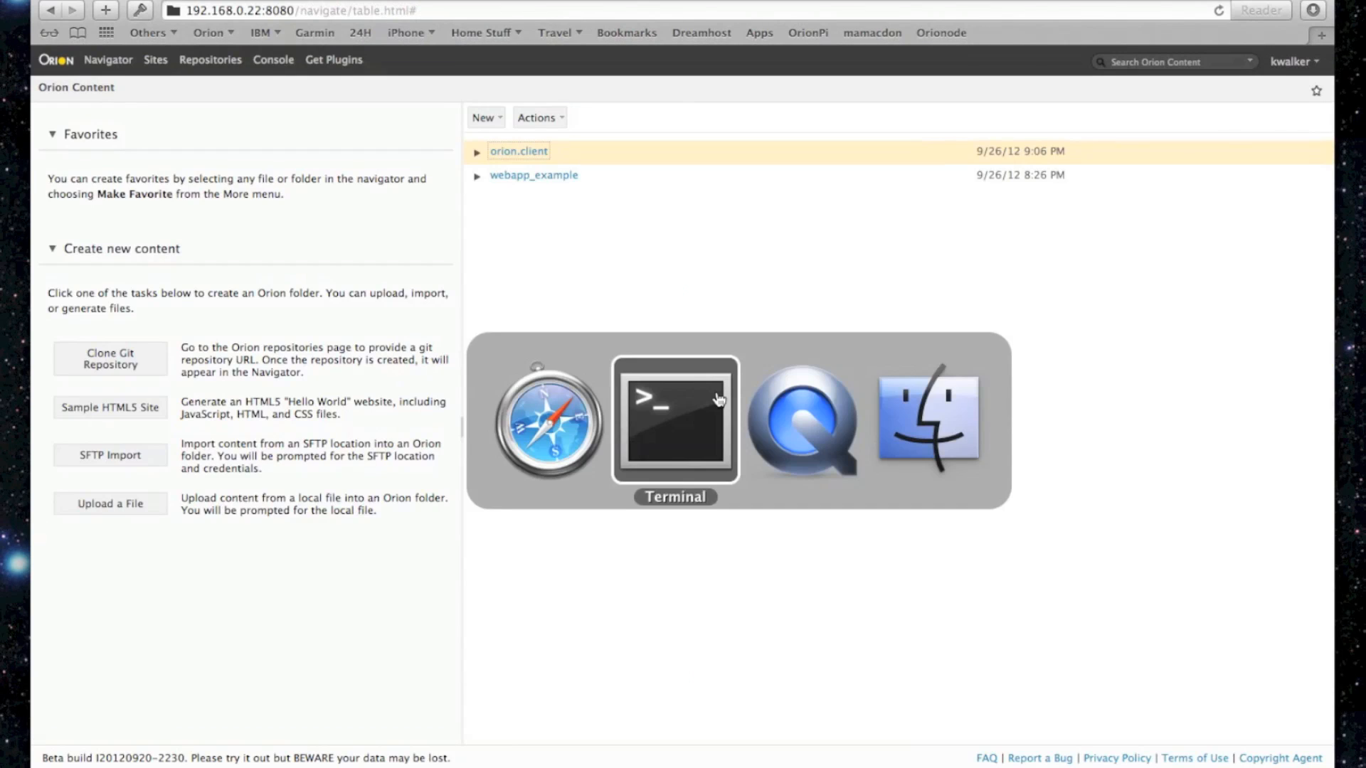
List the server workspace in the SSH shell and run index.js under node-supervisor
left_click(676, 422)
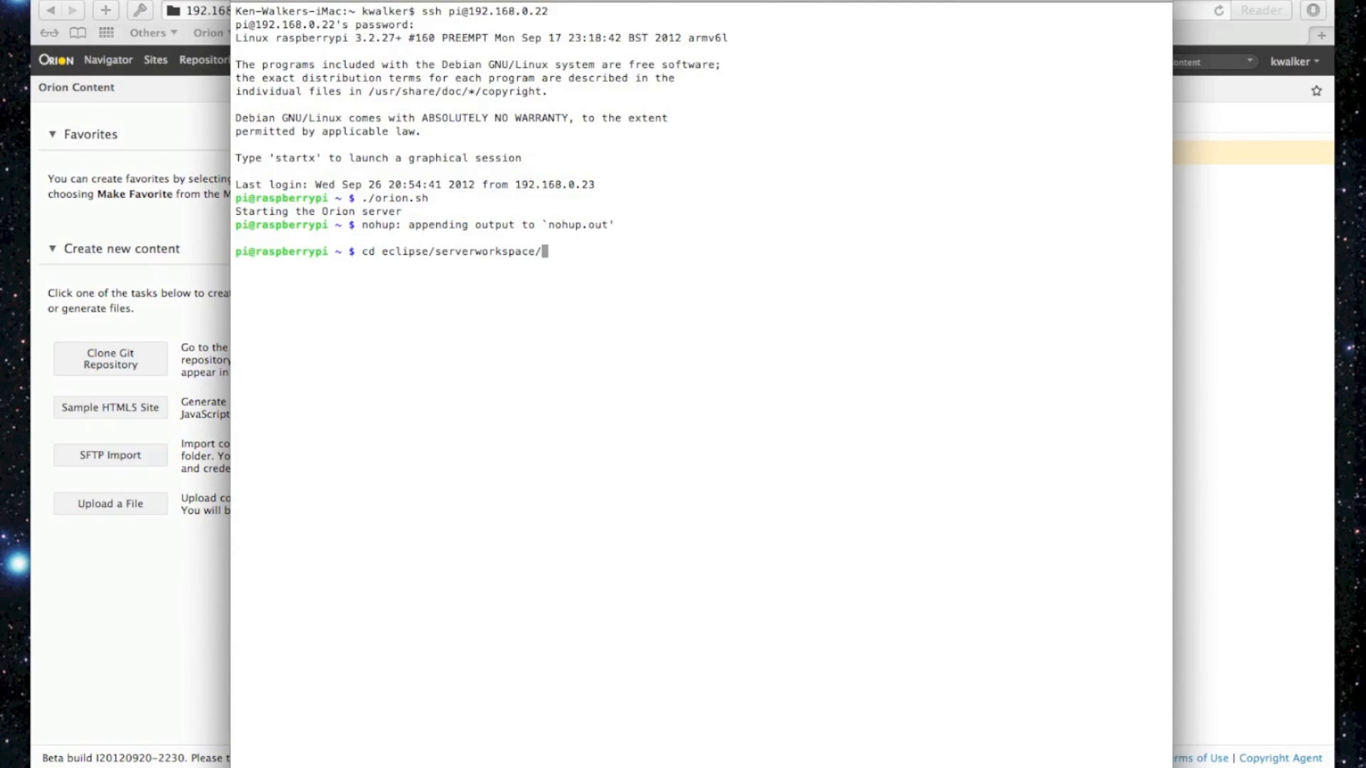
type("ls")
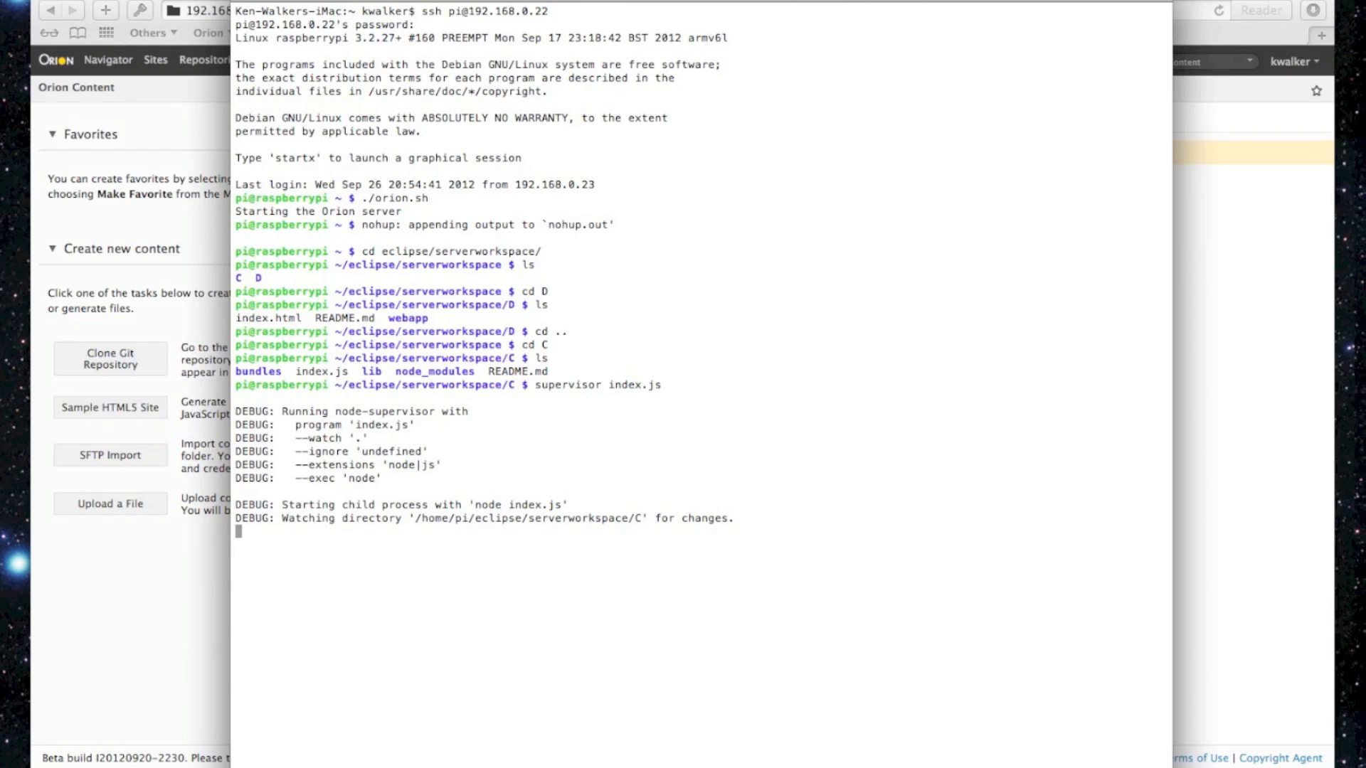
left_click(941, 33)
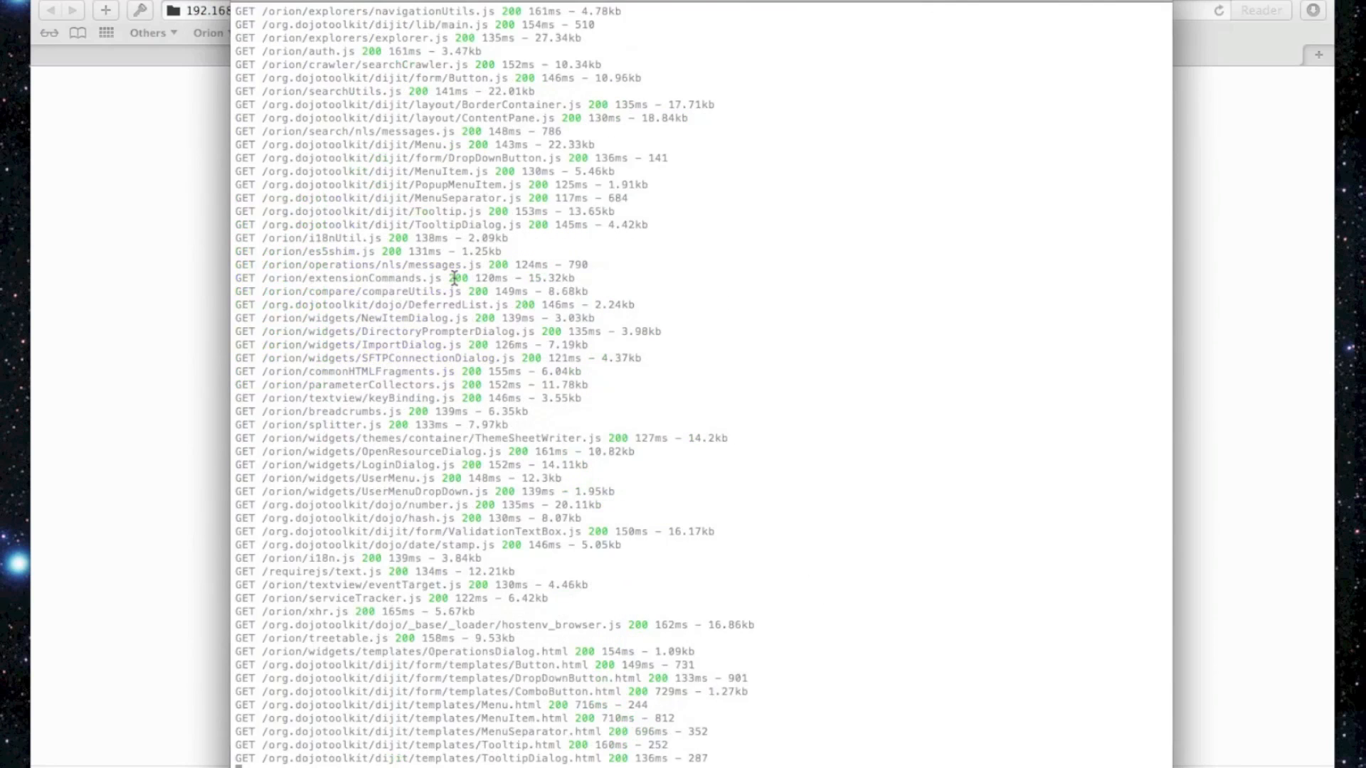
scroll("down", 3)
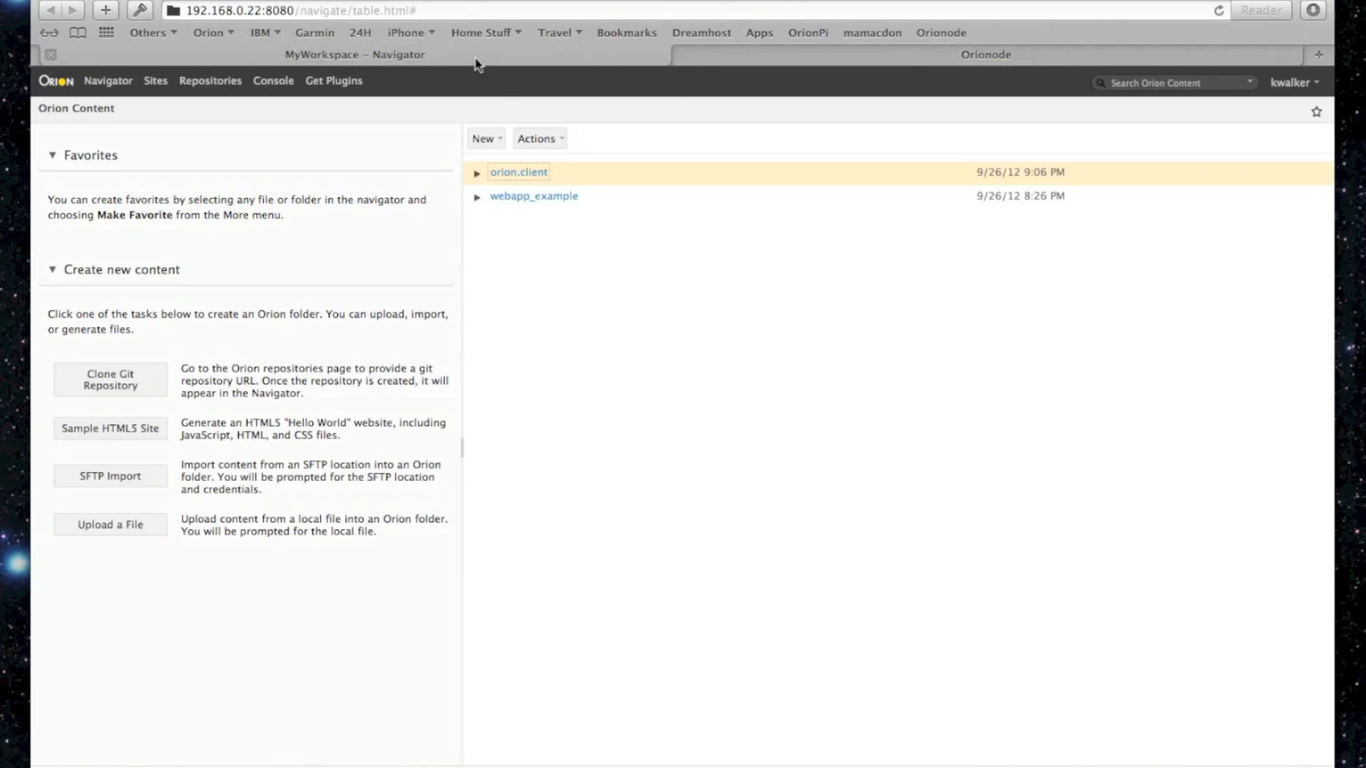
Save index.js with default port 8082 and reload the Orionode workspace page
type("toprowbanner")
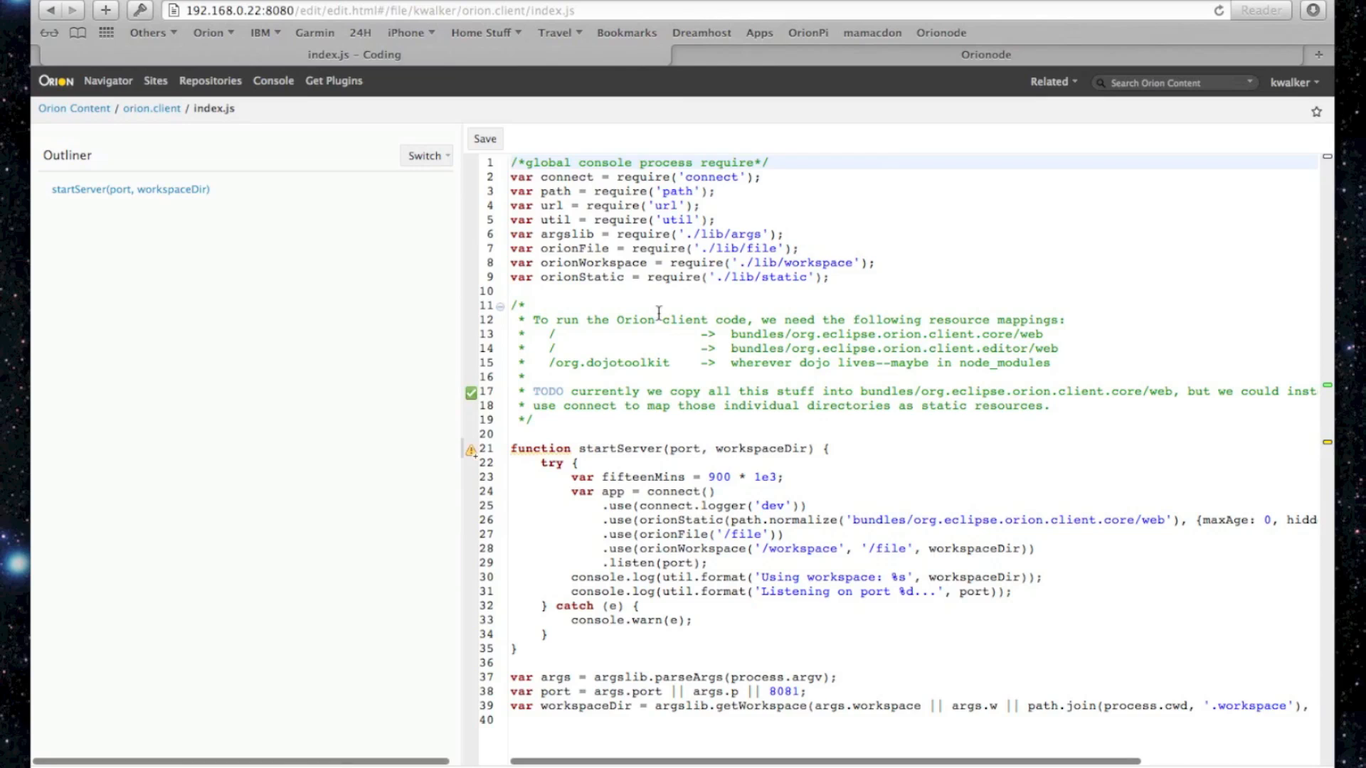
mouse_move(758, 684)
type("2")
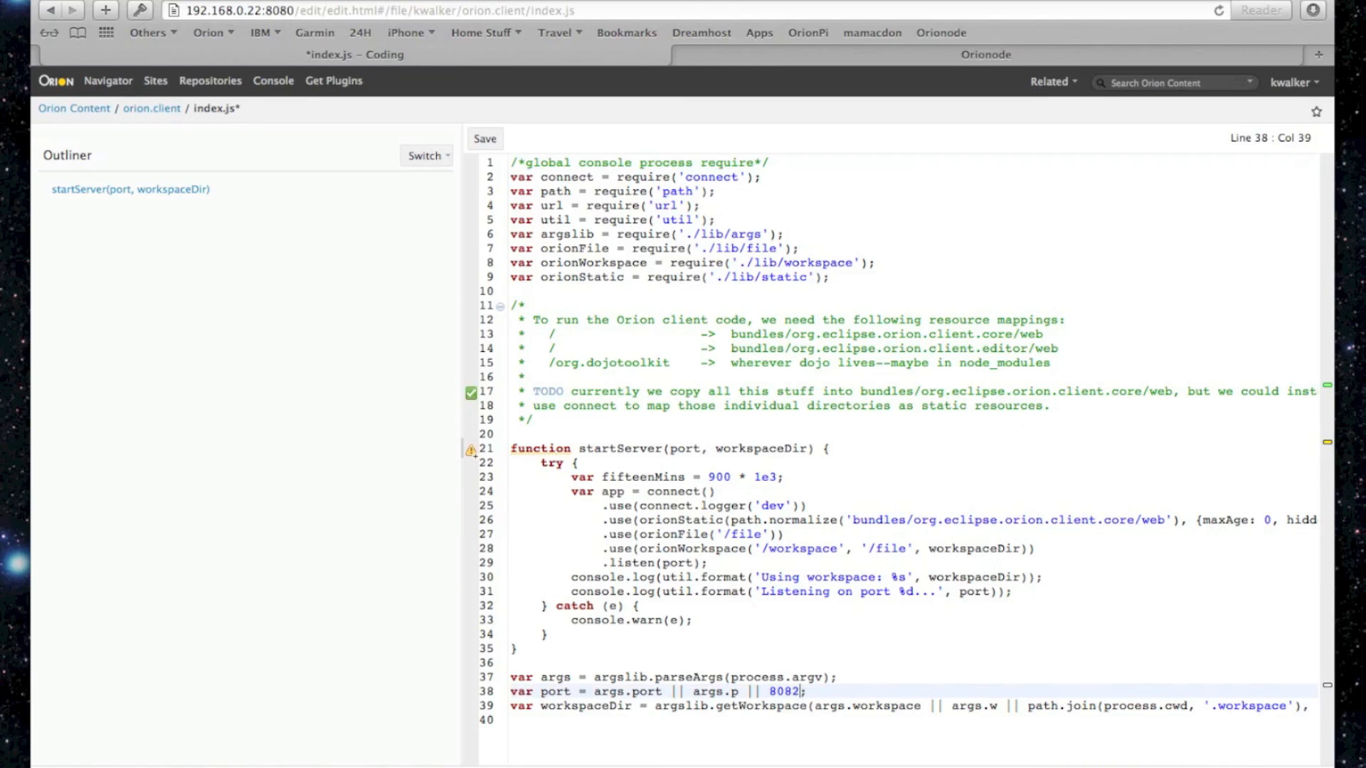
left_click(484, 139)
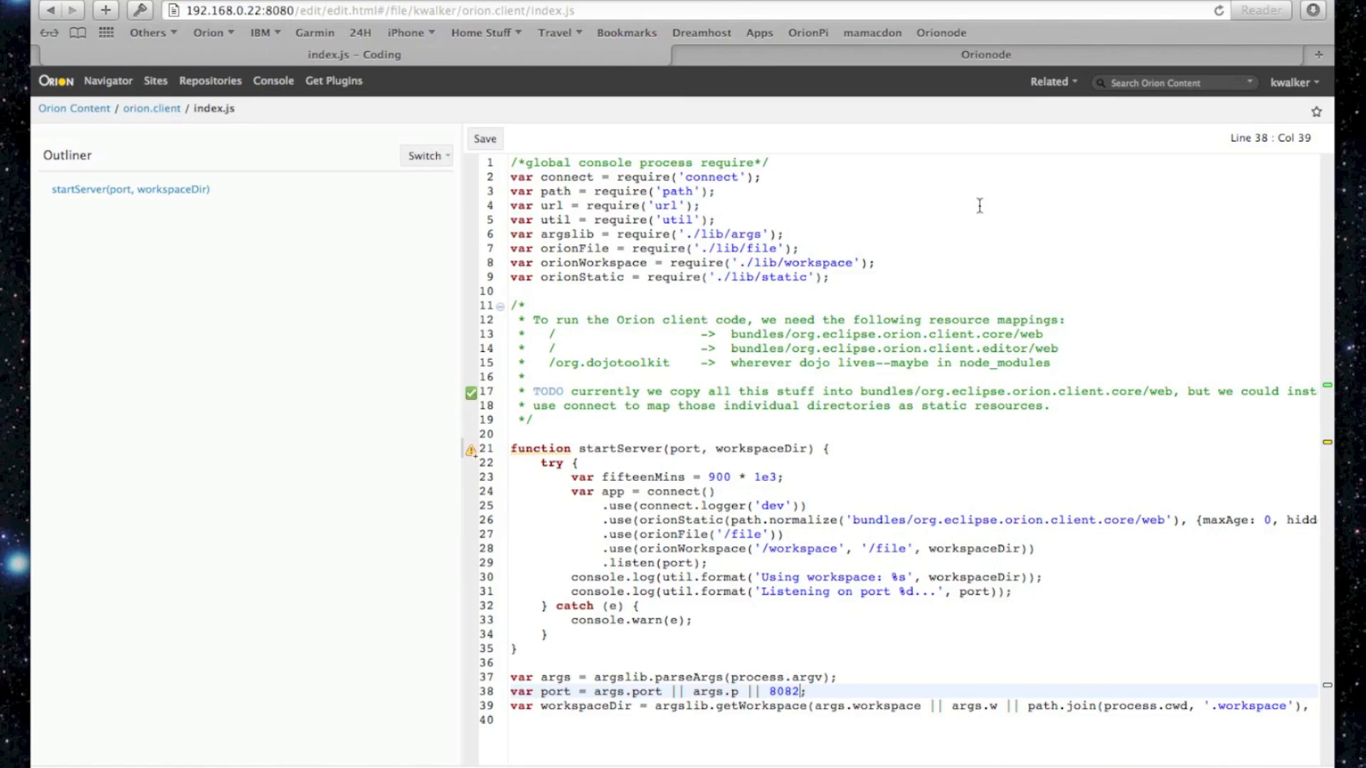
left_click(985, 54)
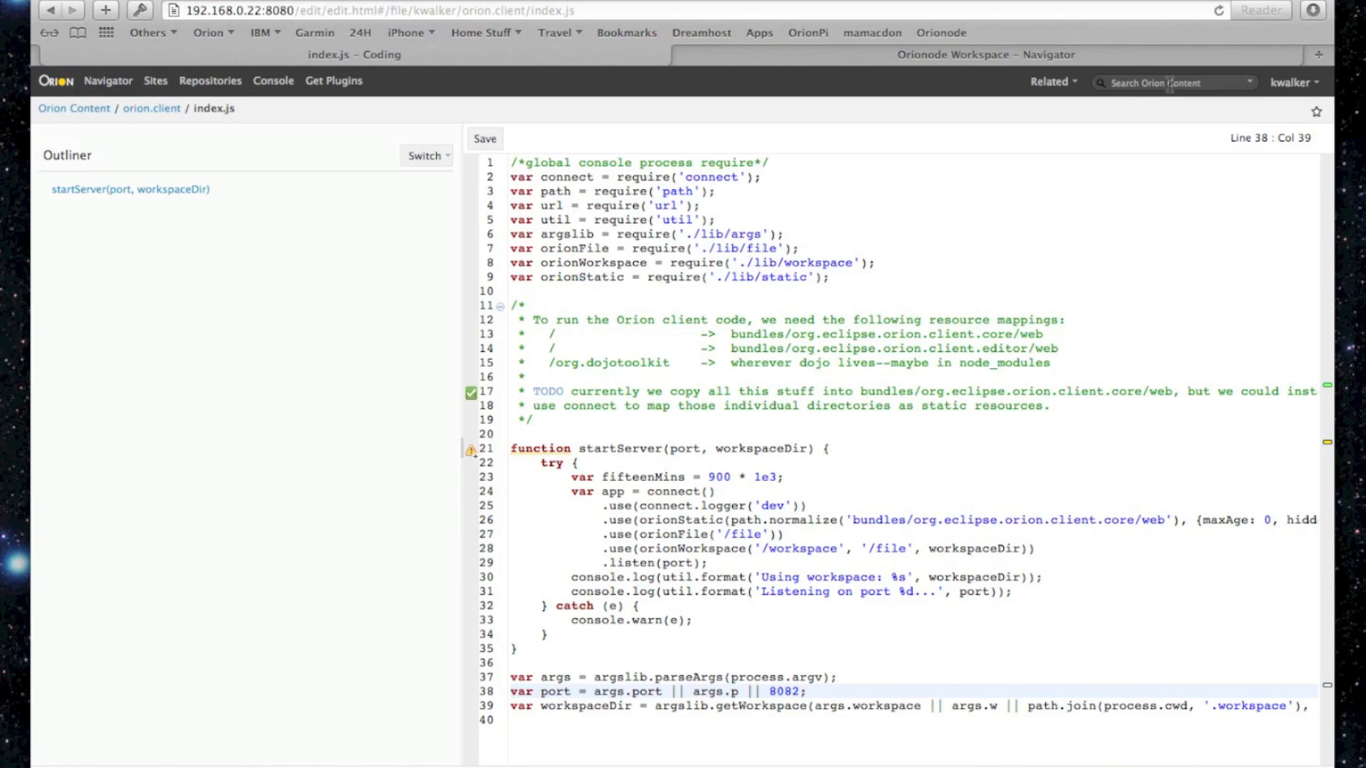
Find the topRowBanner rule in theme.css and change its gradient colour from #333 to red
type("toprowba")
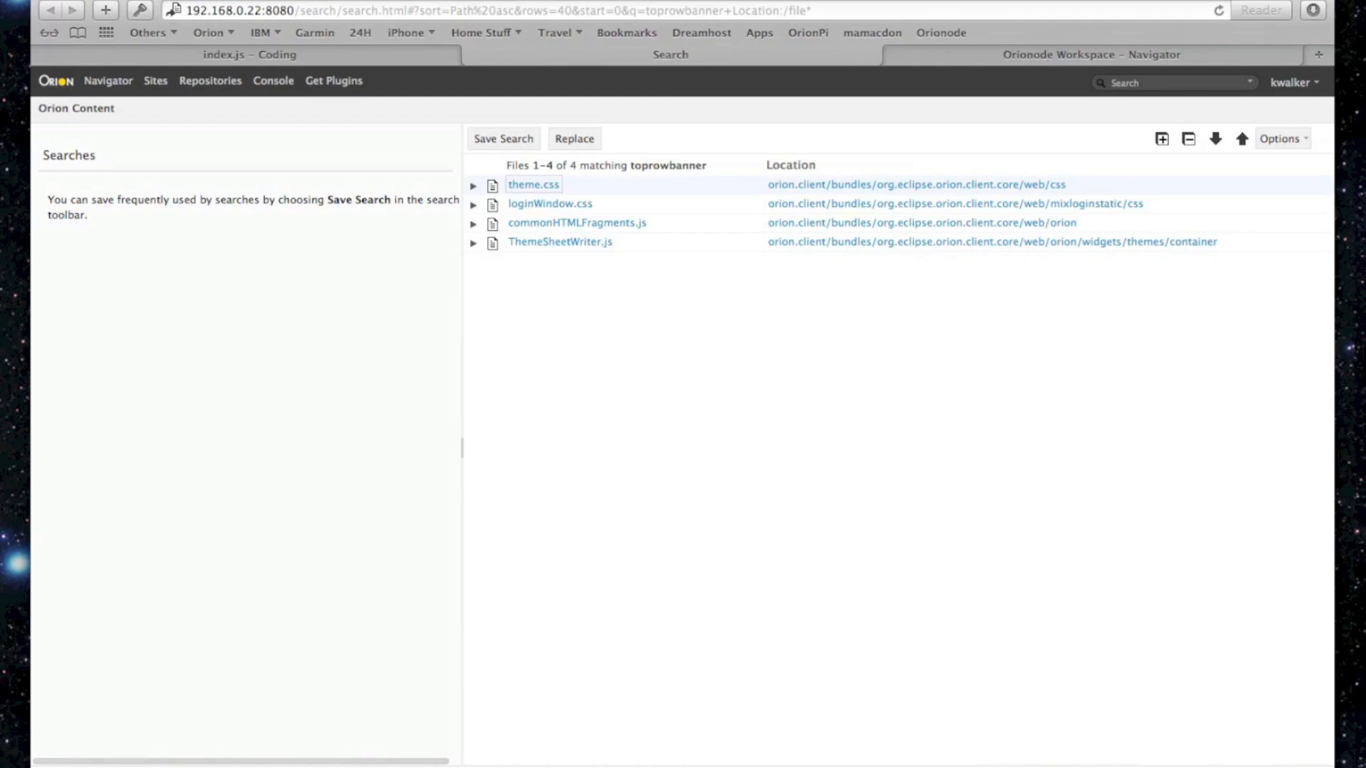
left_click(472, 184)
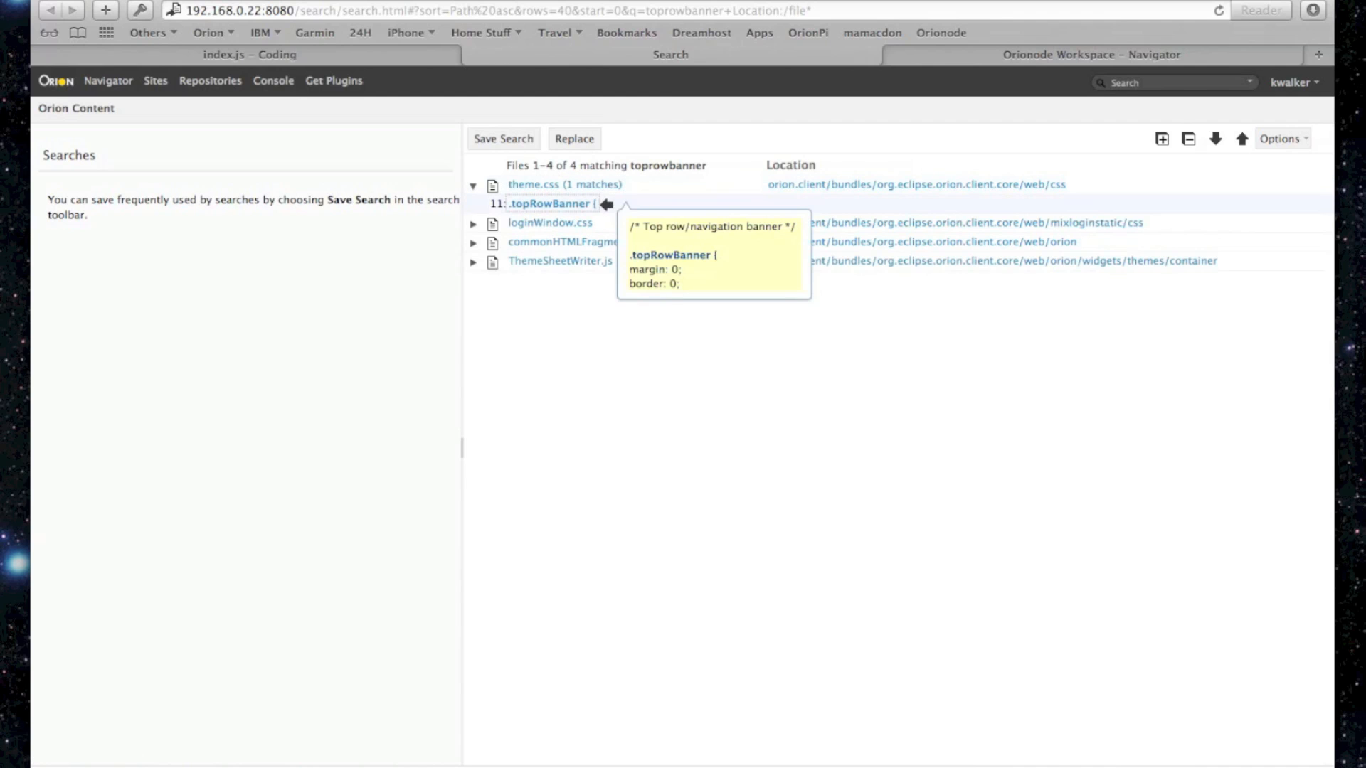
left_click(549, 202)
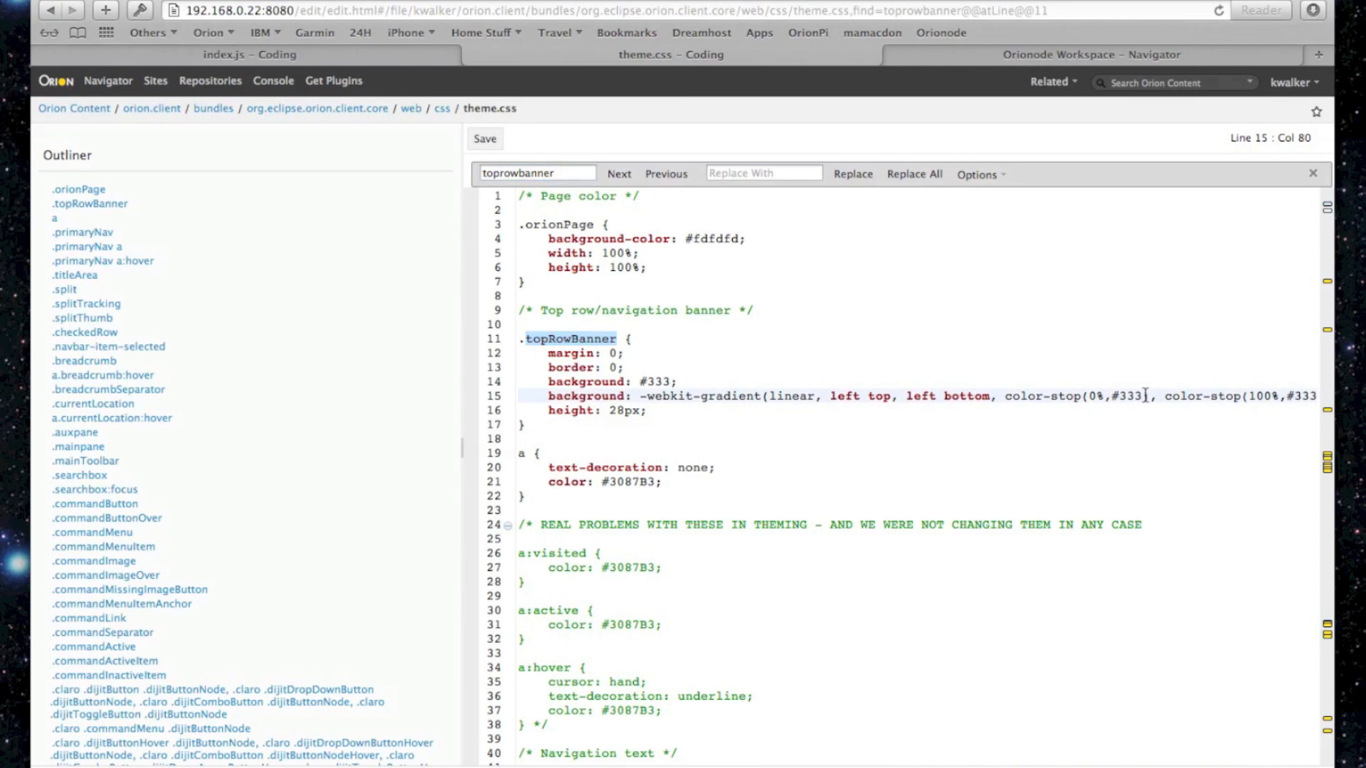
type("red")
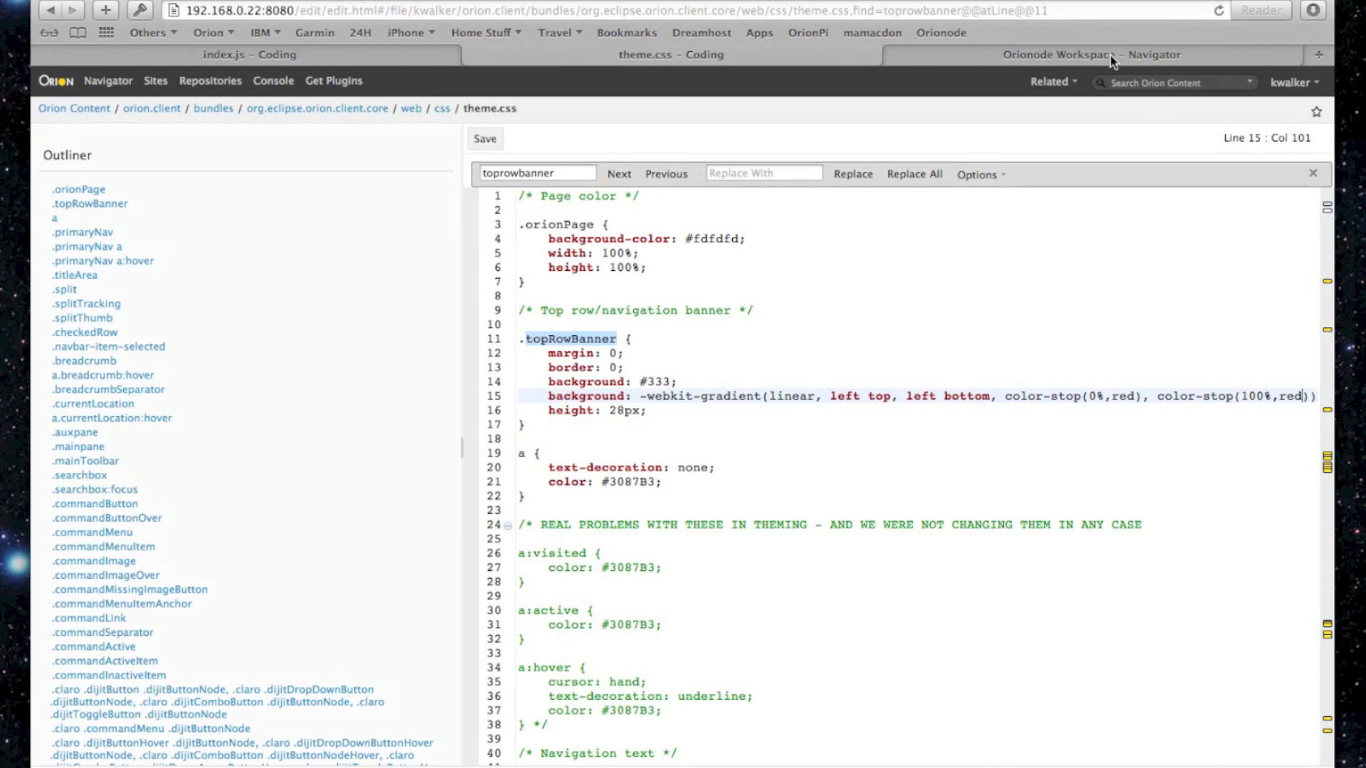
View the 8082 server page showing the red banner, then close that page
left_click(1110, 54)
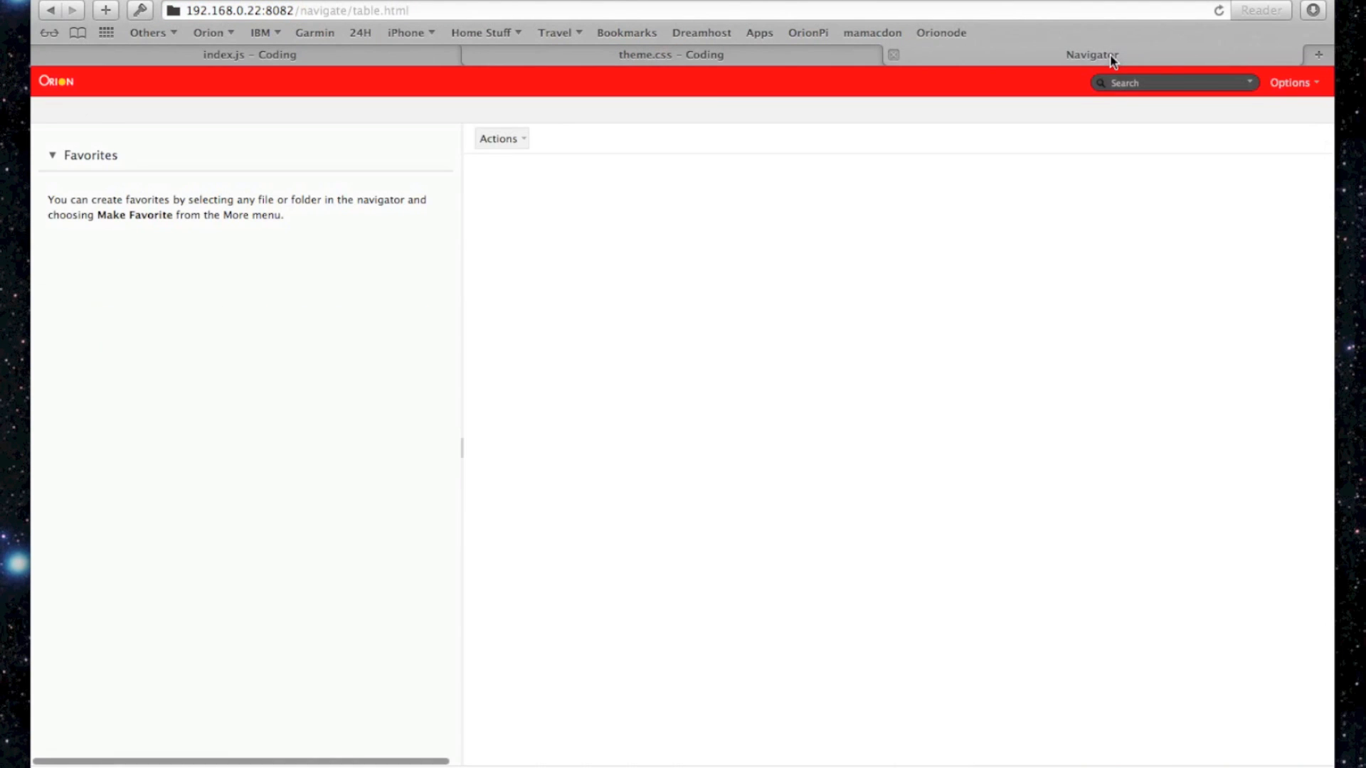
left_click(673, 54)
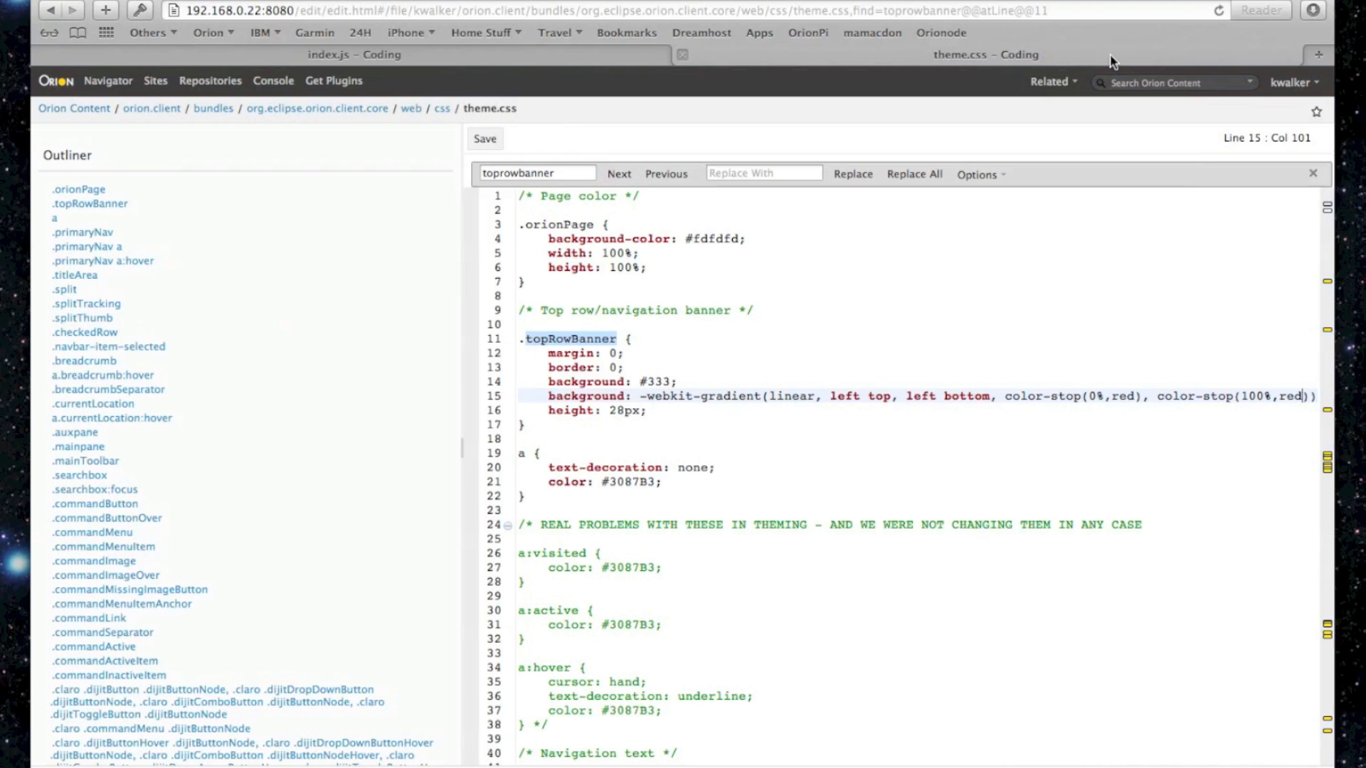
Go to the repository's Git Status via Related pages and expand the theme.css diff
left_click(1050, 83)
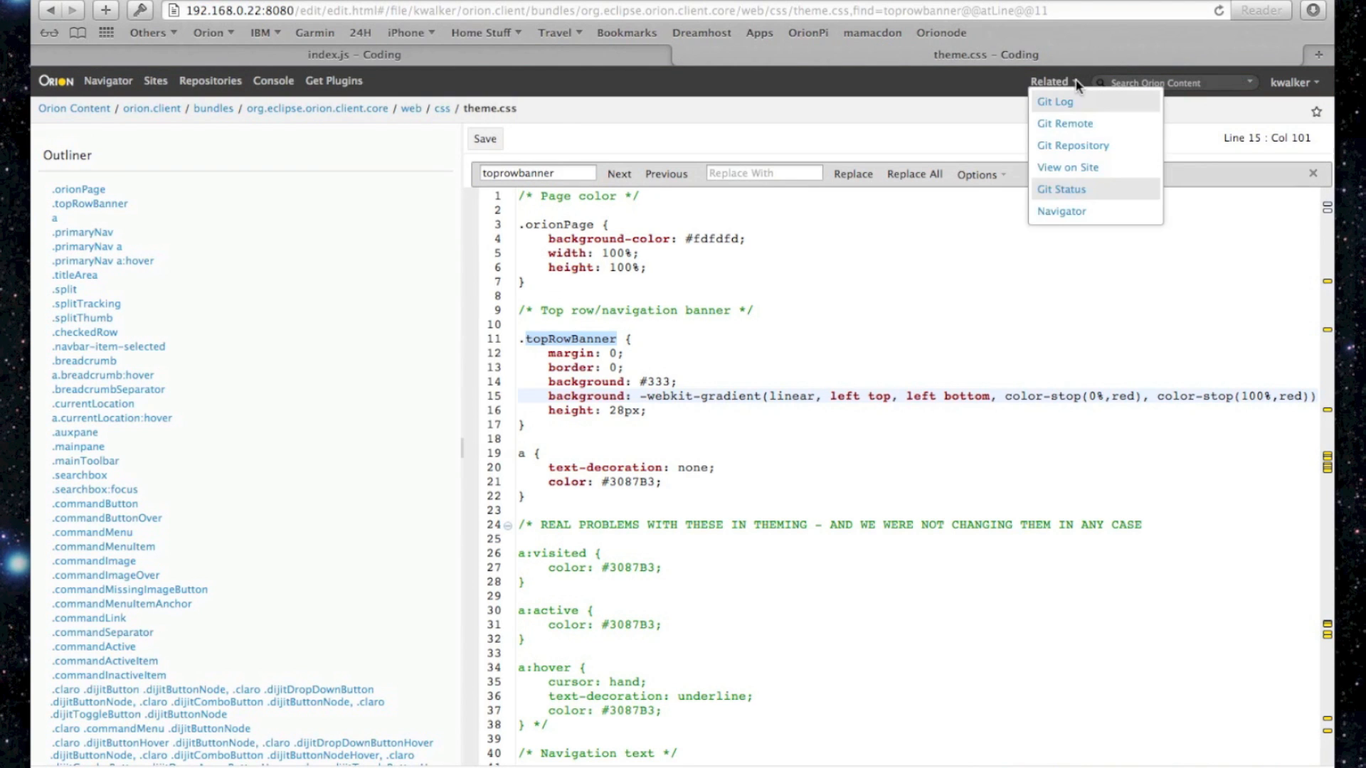
left_click(1060, 189)
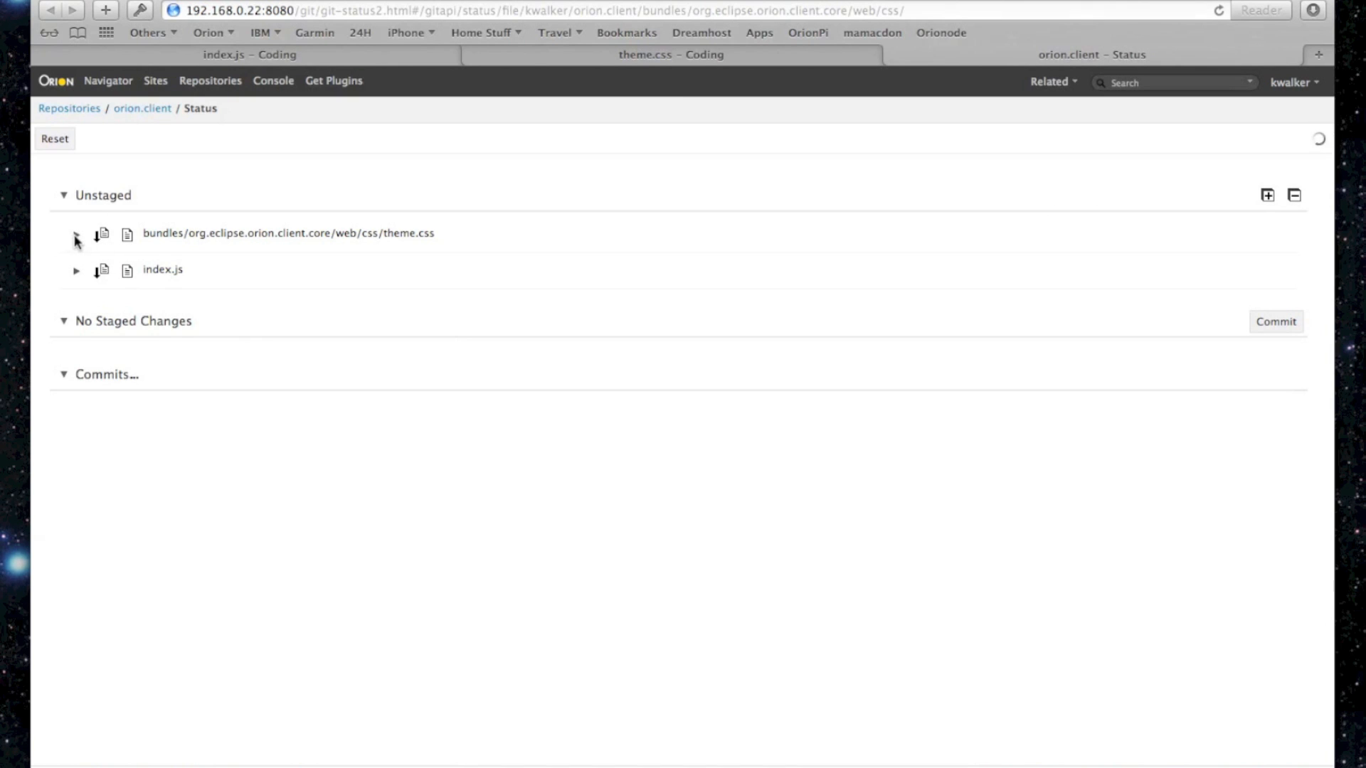
left_click(76, 234)
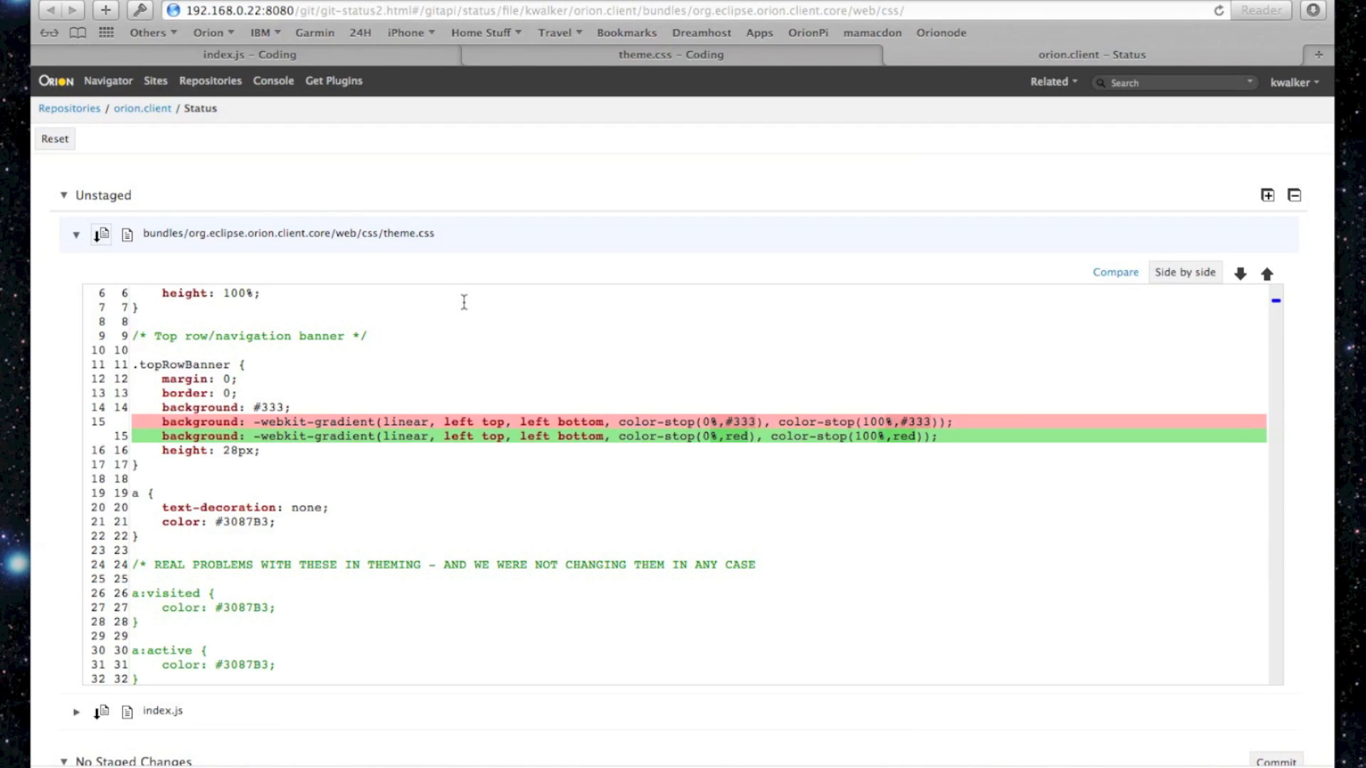
mouse_move(465, 308)
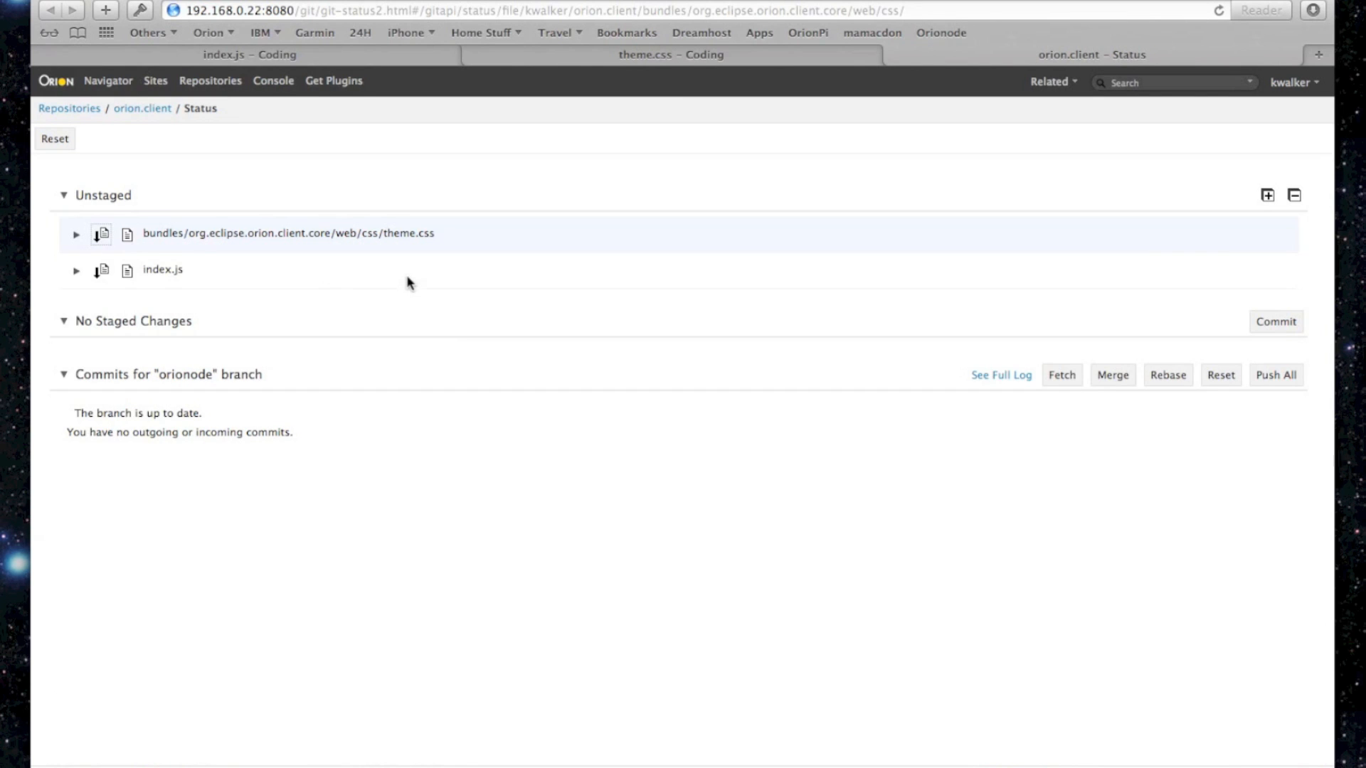
mouse_move(1000, 216)
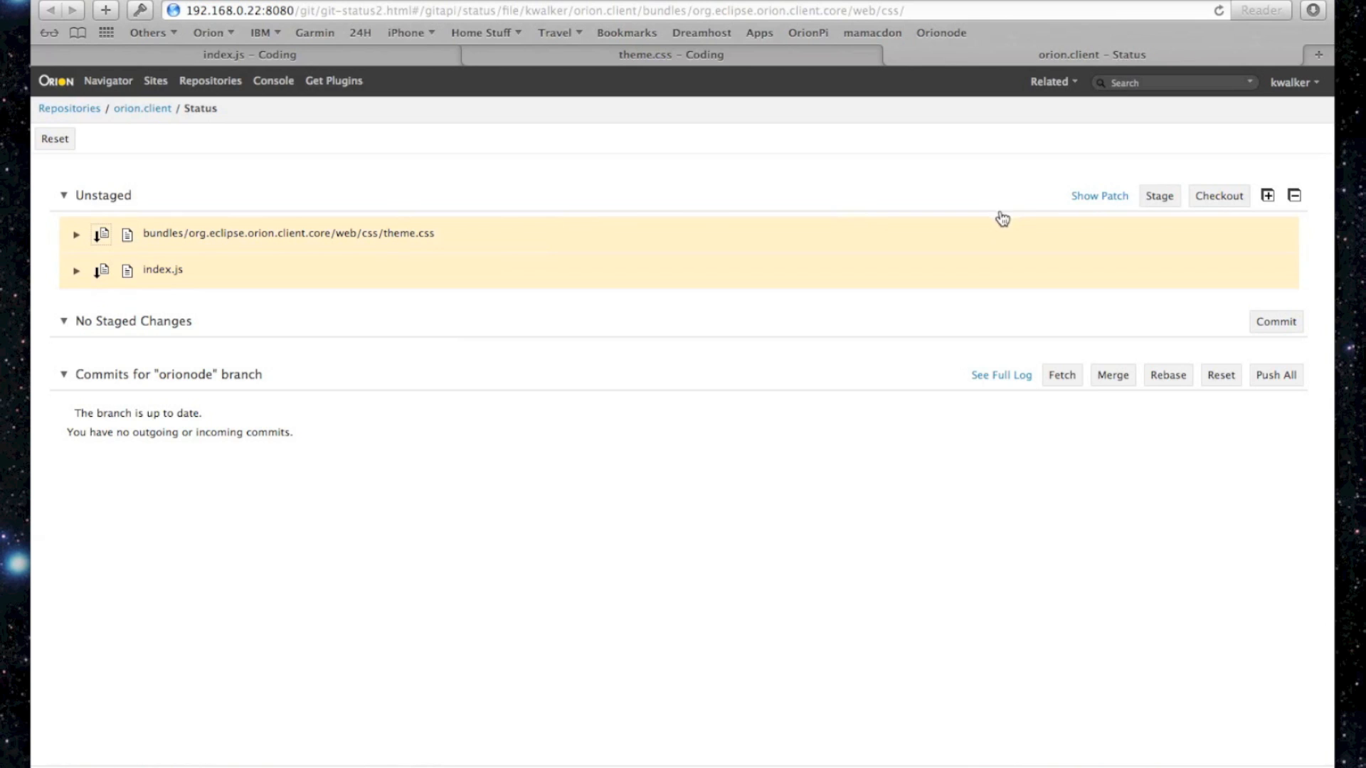
mouse_move(1222, 203)
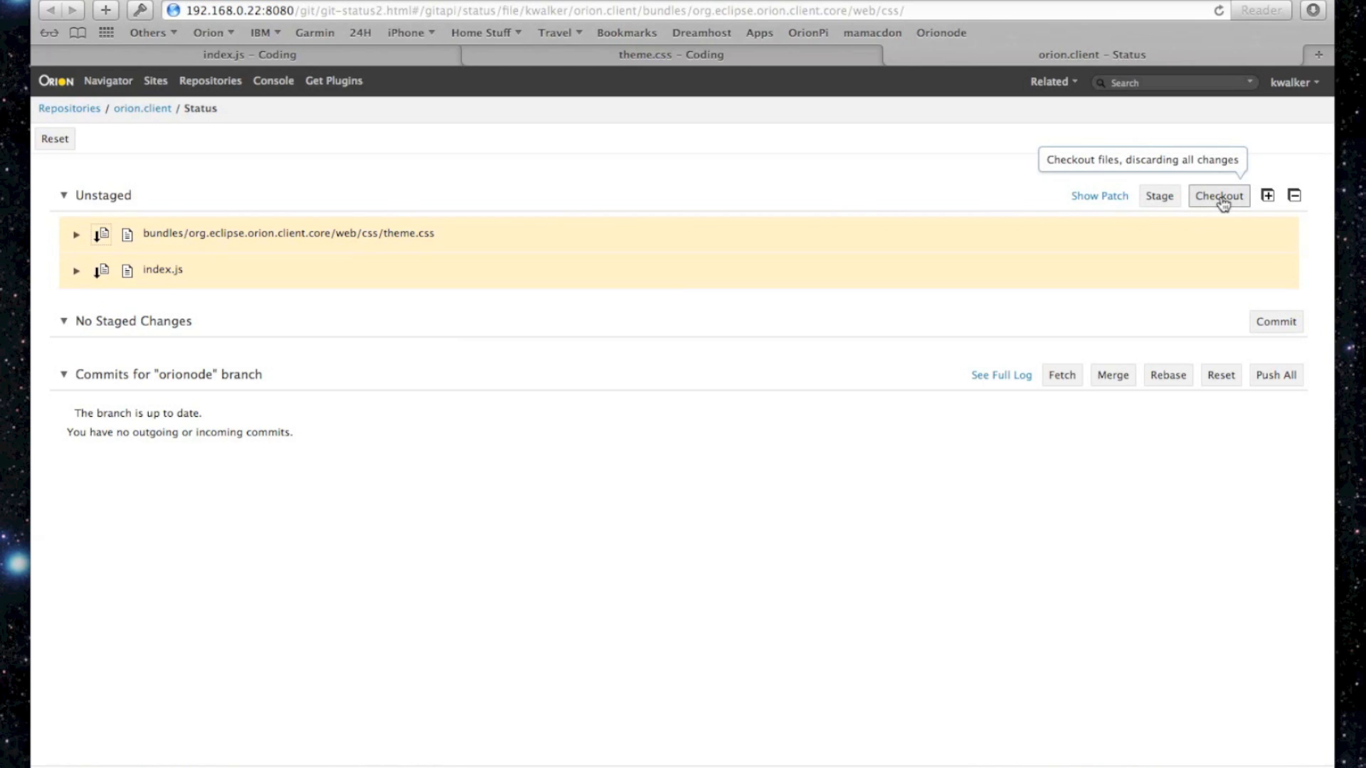
Checkout both modified files to discard the theme.css and index.js edits, returning to index.js
left_click(1218, 195)
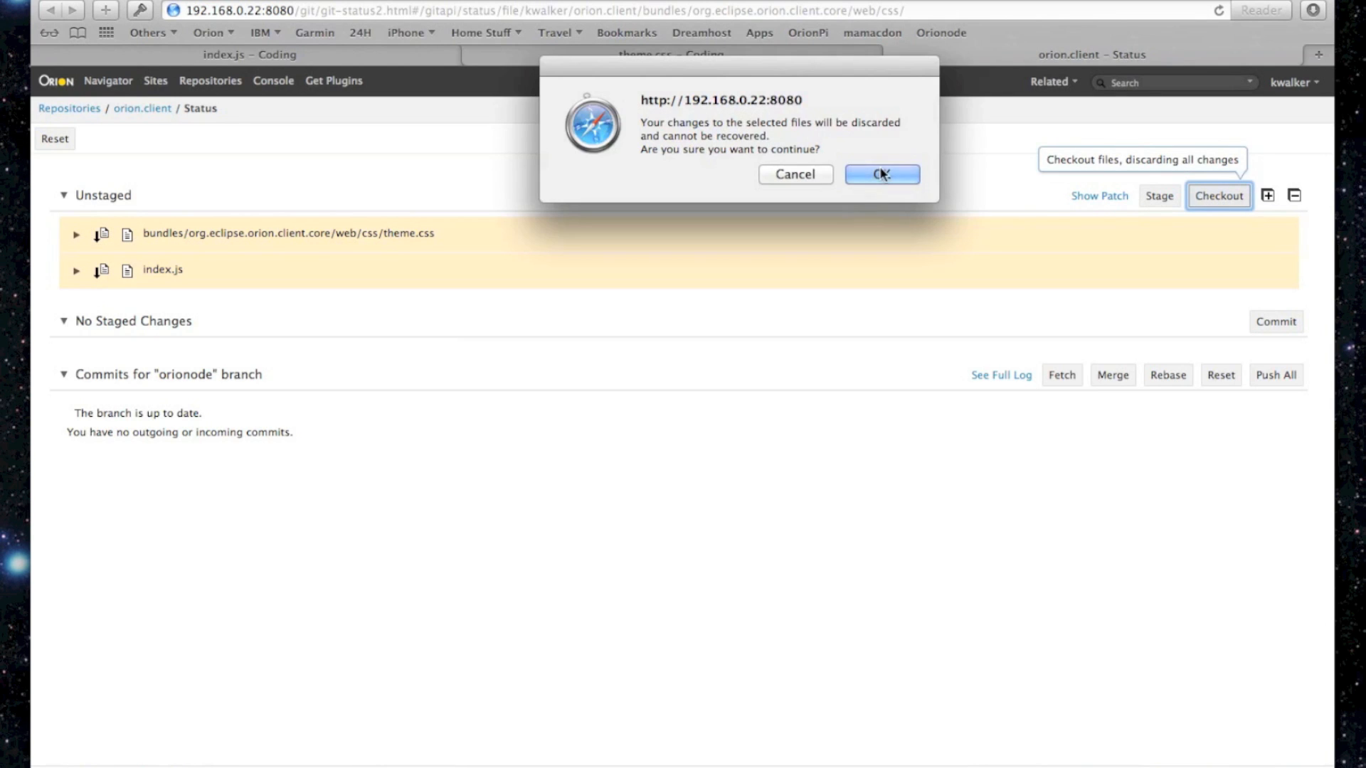
left_click(882, 173)
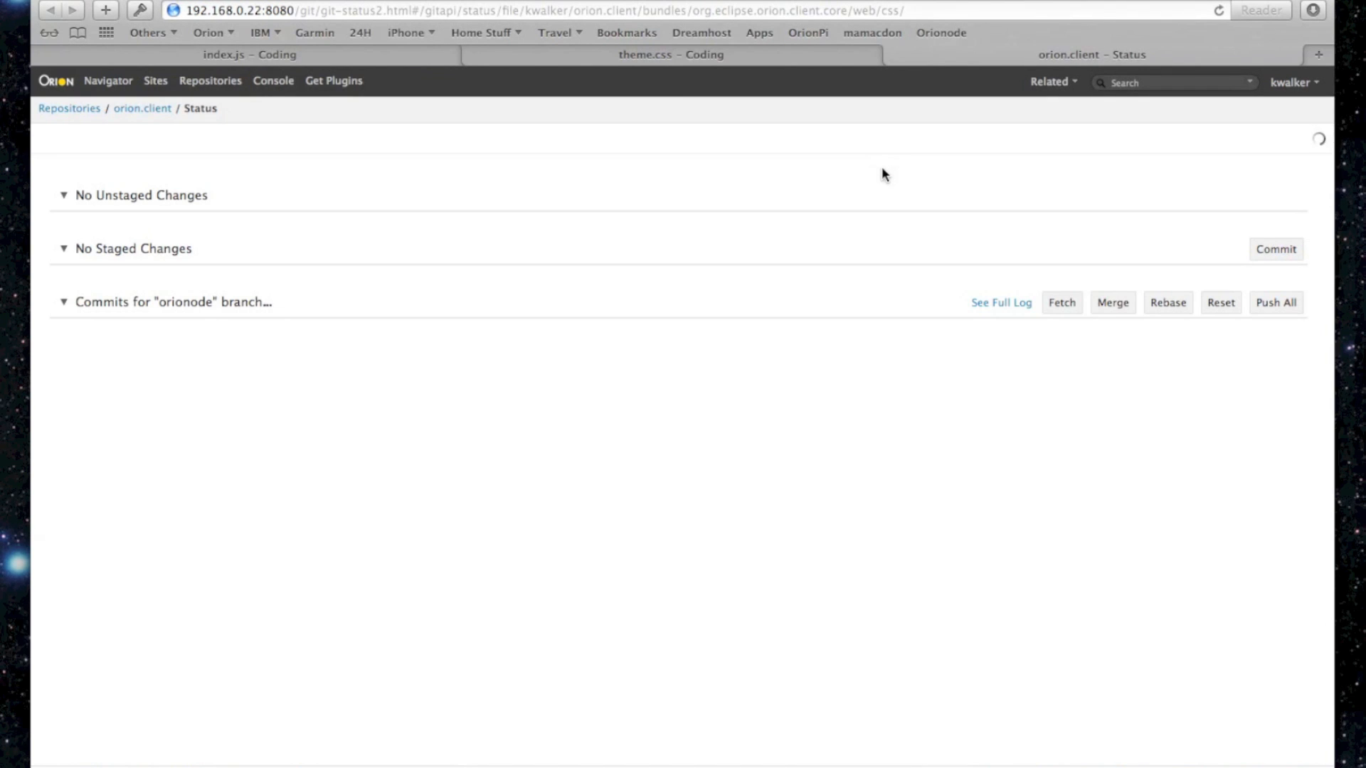
left_click(942, 33)
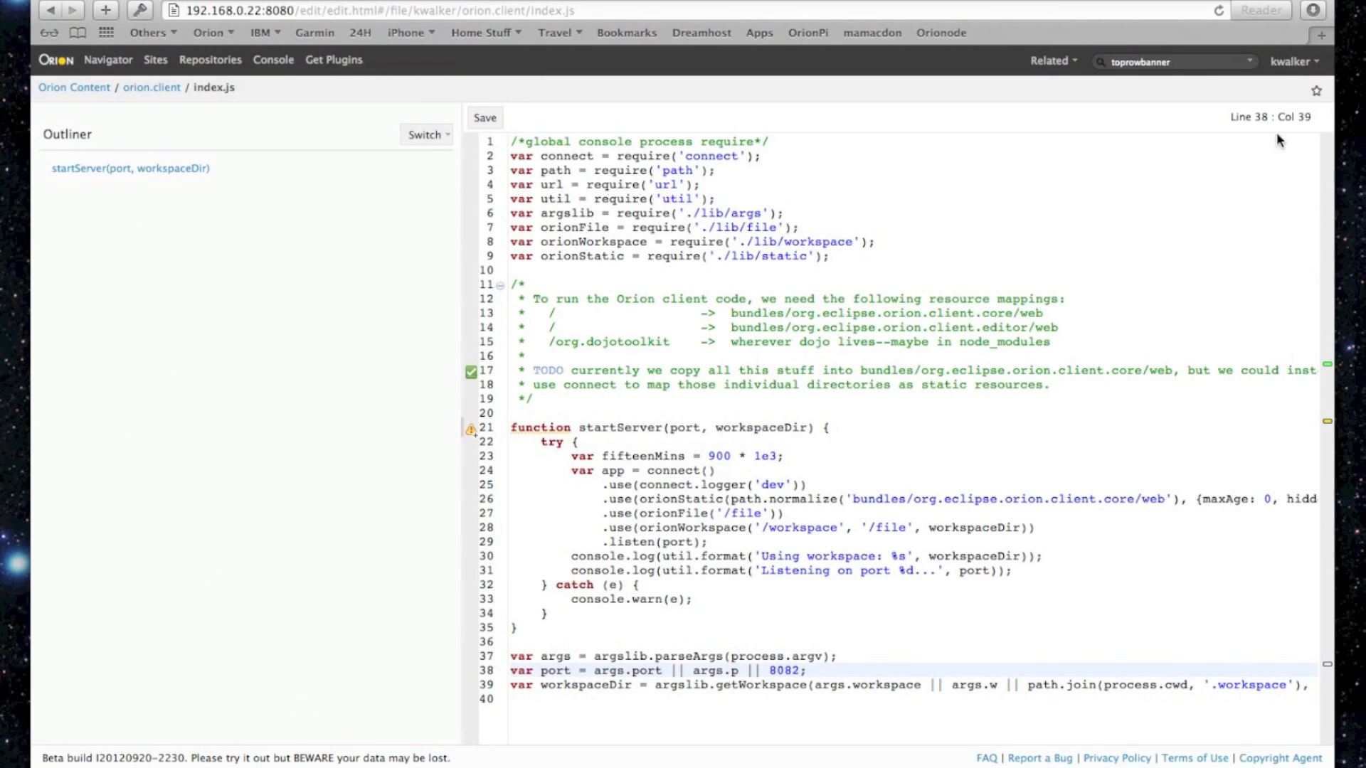
Sign out of Orion from the account menu, returning to the login page
left_click(1290, 59)
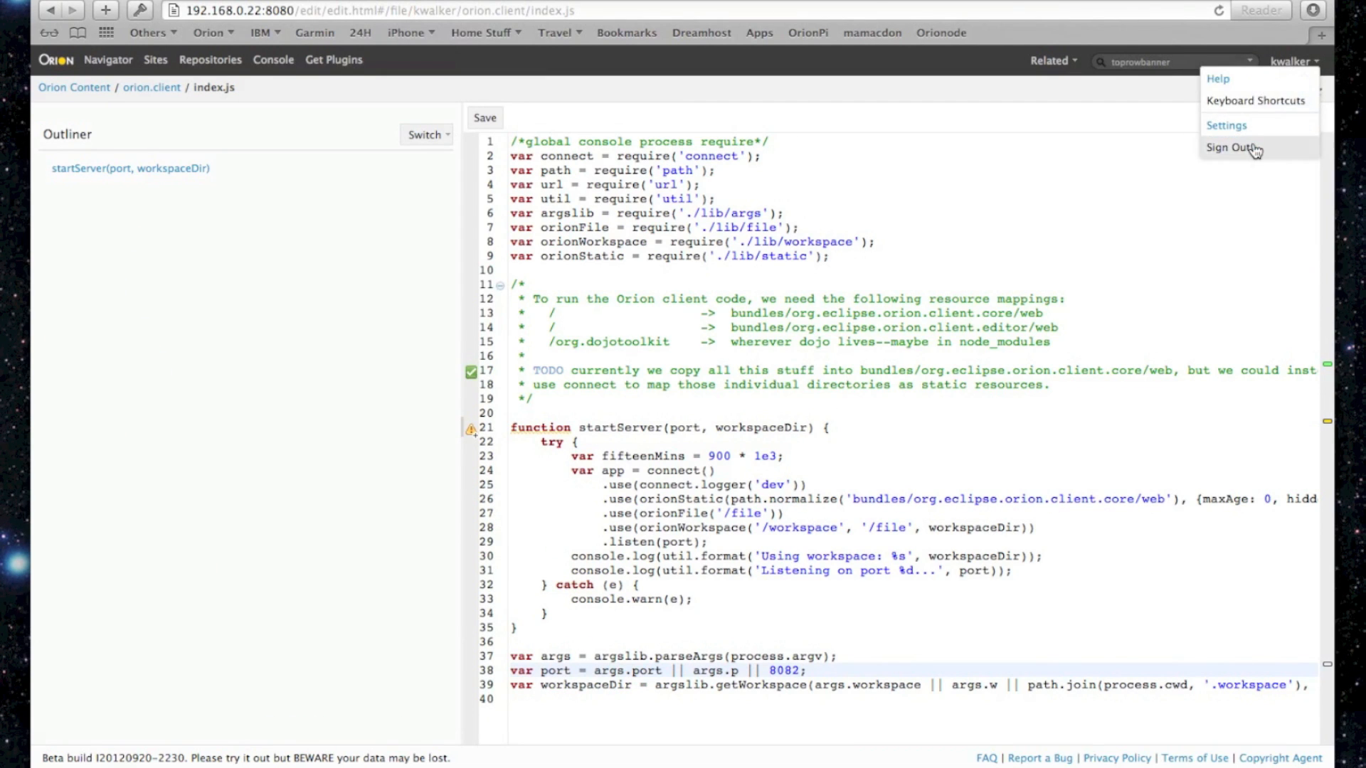
left_click(1235, 148)
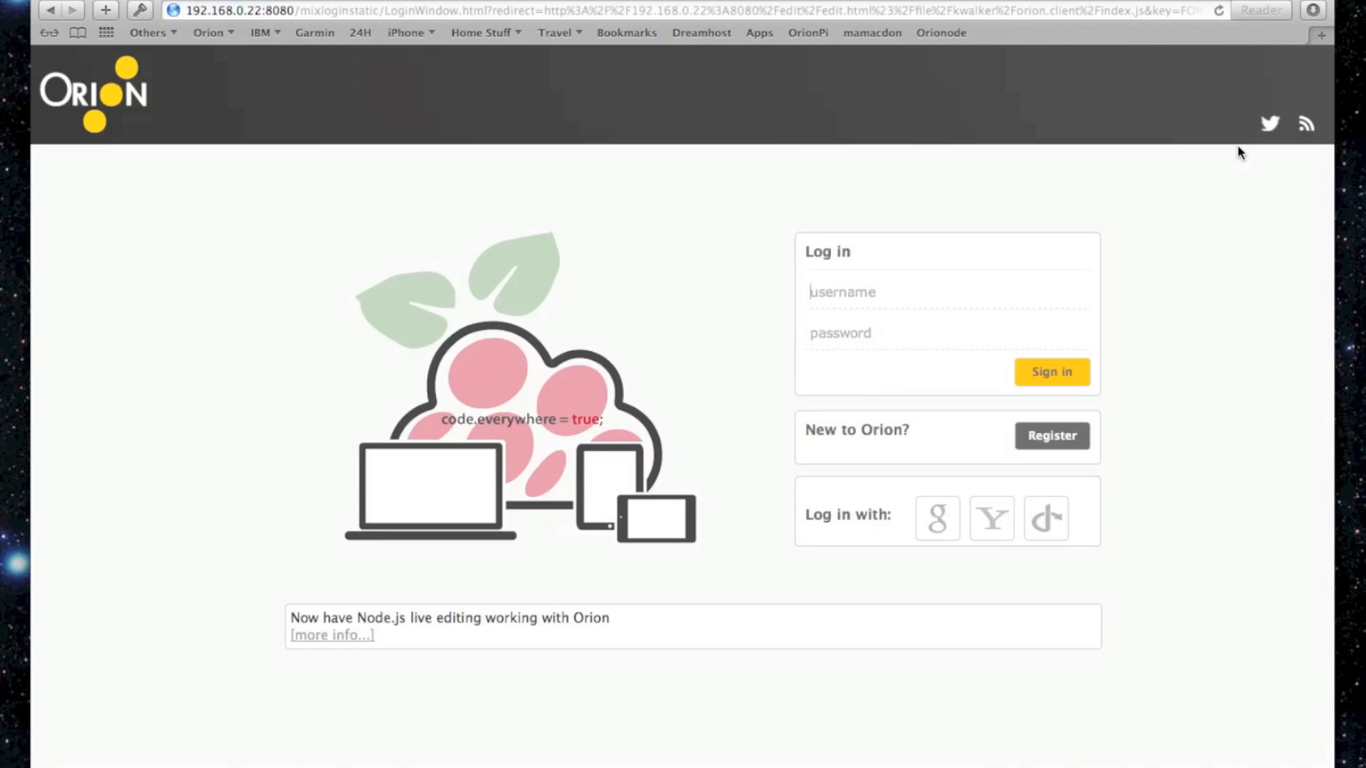